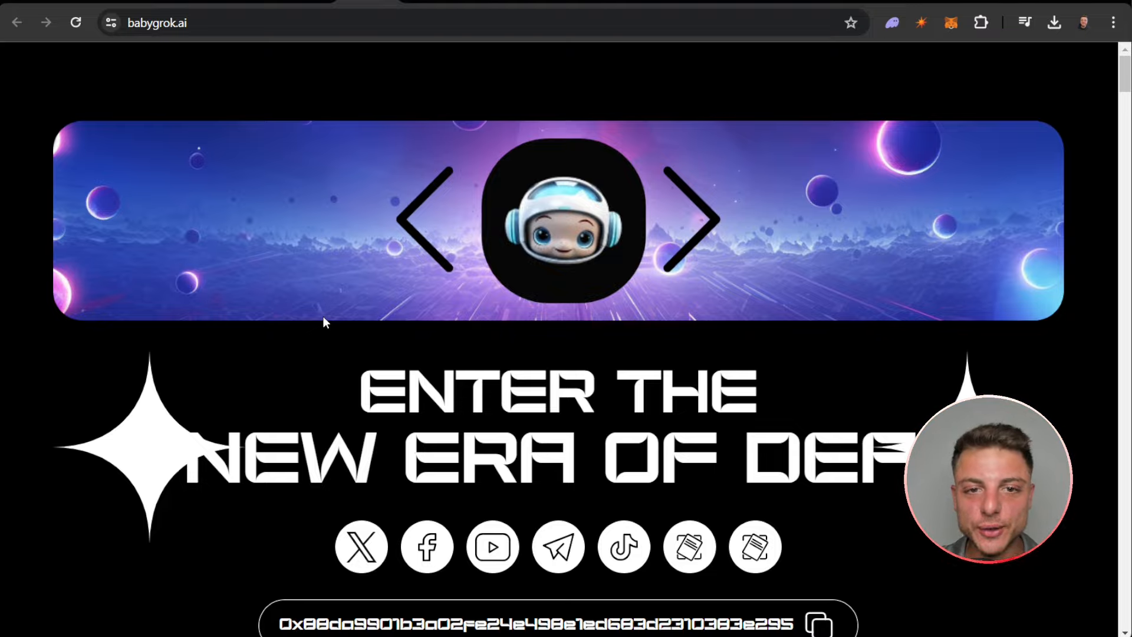
Step: Scroll the homepage past the hero banner and contract address to 'Revolutionizing DEFI'
scroll(down, 3)
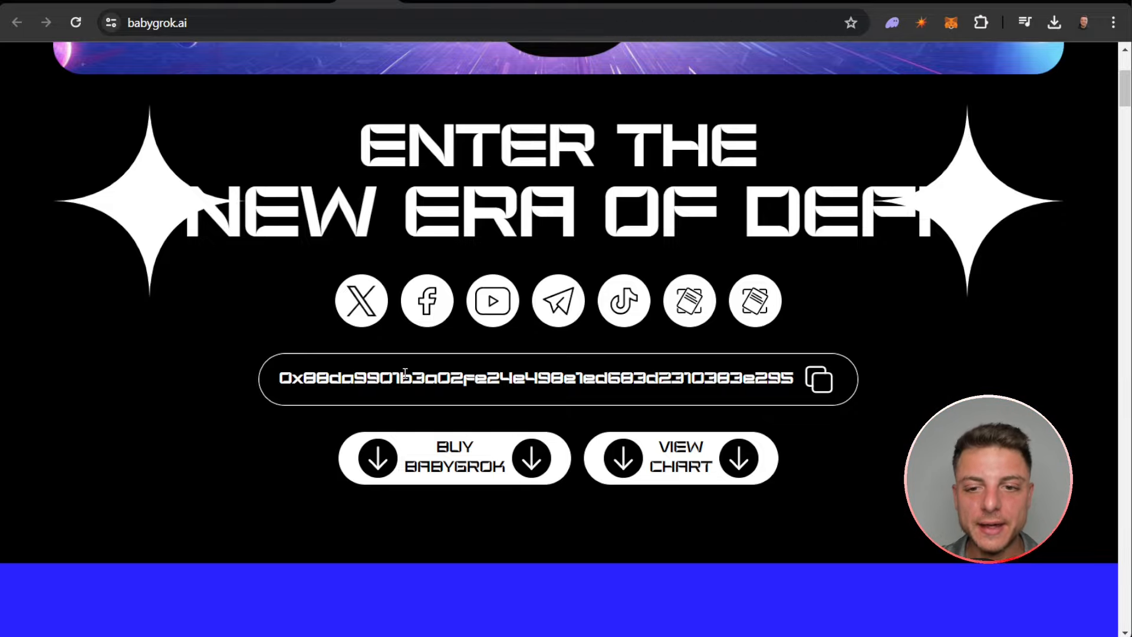
scroll(down, 3)
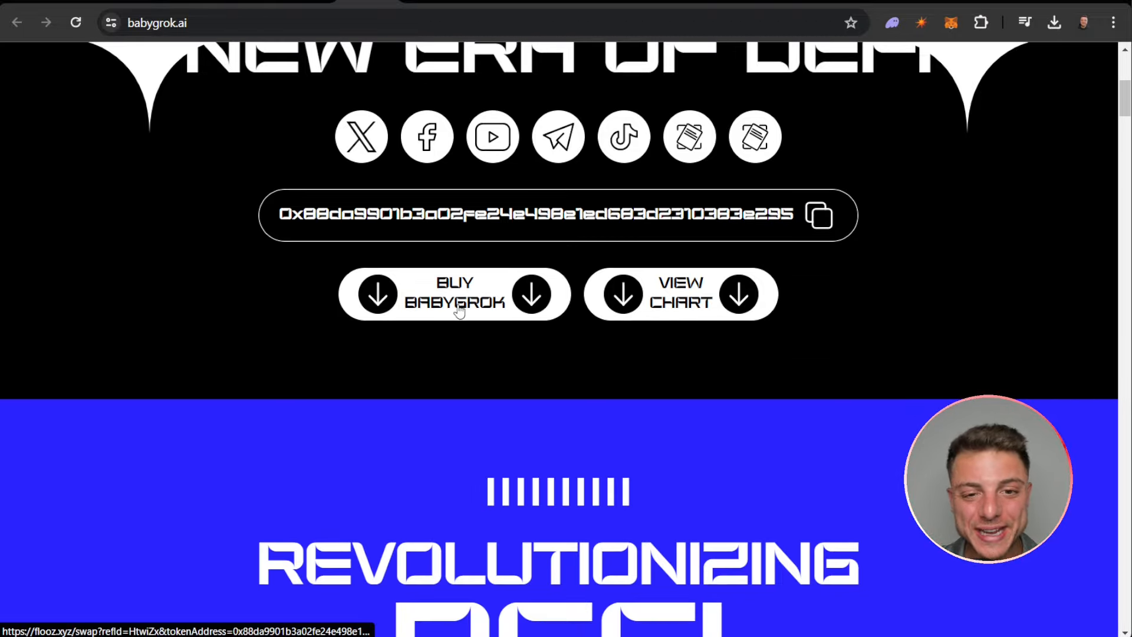
scroll(down, 3)
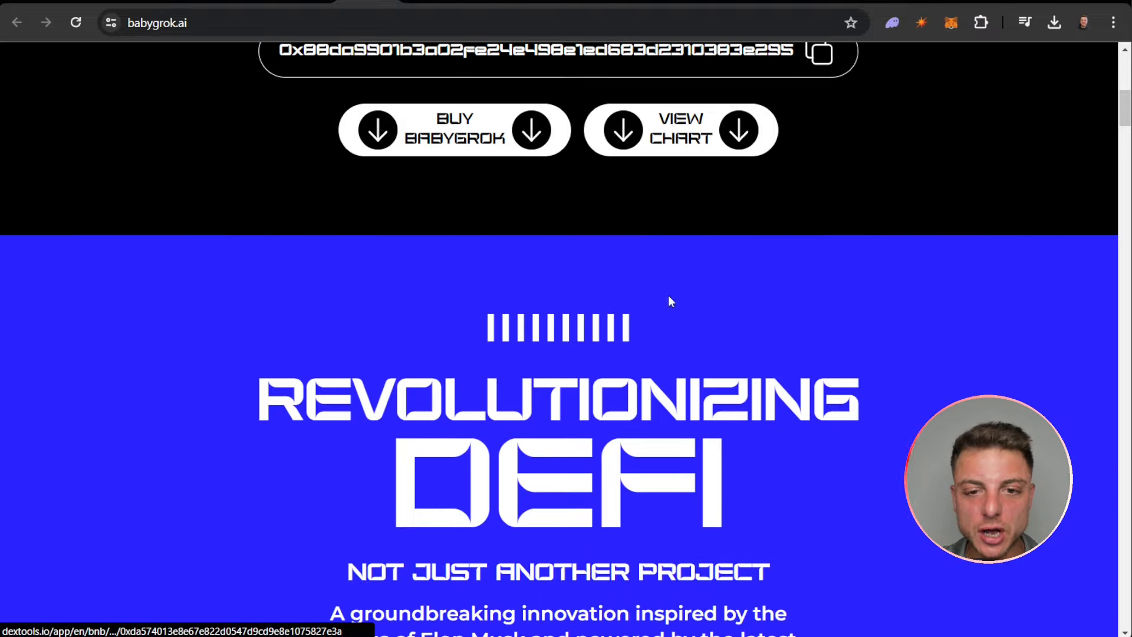
scroll(down, 3)
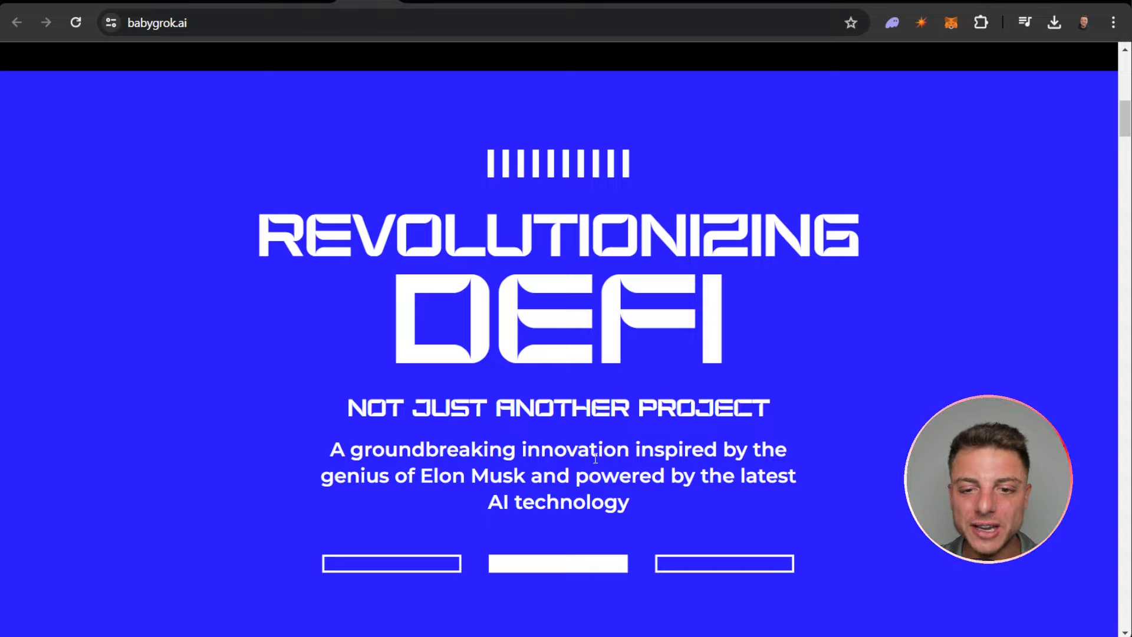
scroll(down, 3)
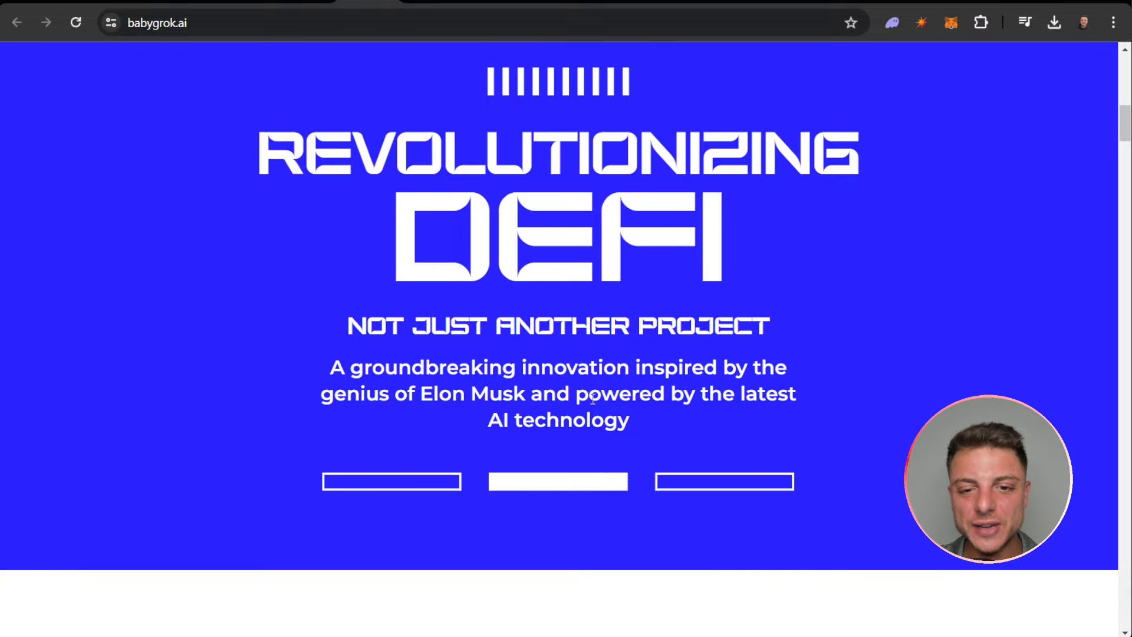
Step: Scroll past the AI Superiority carousel to the 'BabyGrok Worldwide' community section
scroll(down, 3)
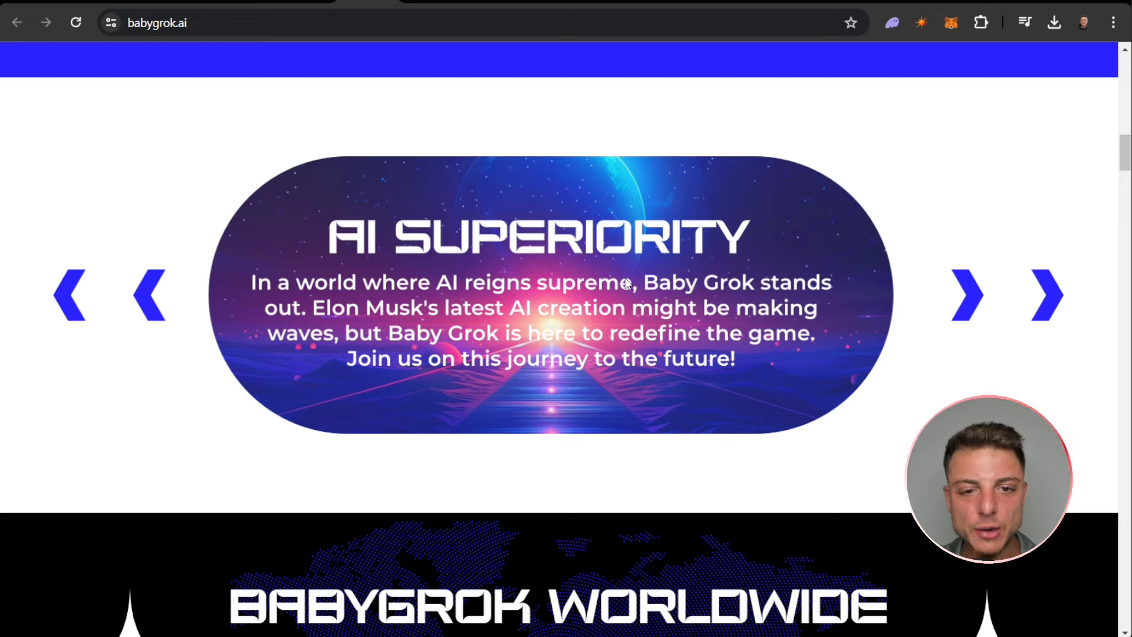
mouse_move(603, 279)
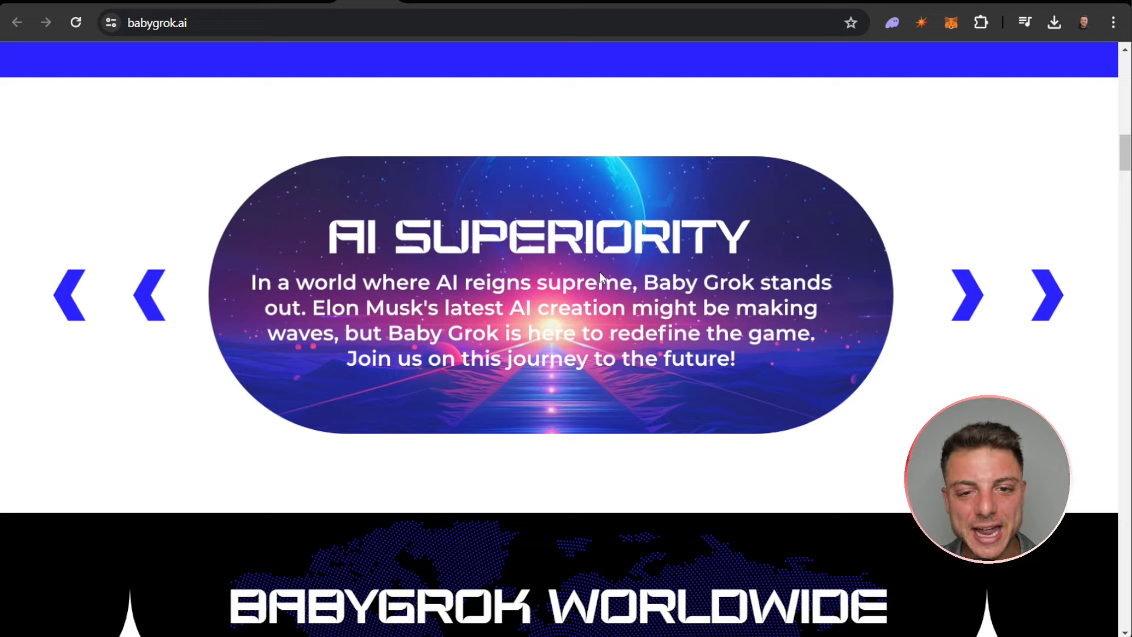
scroll(down, 3)
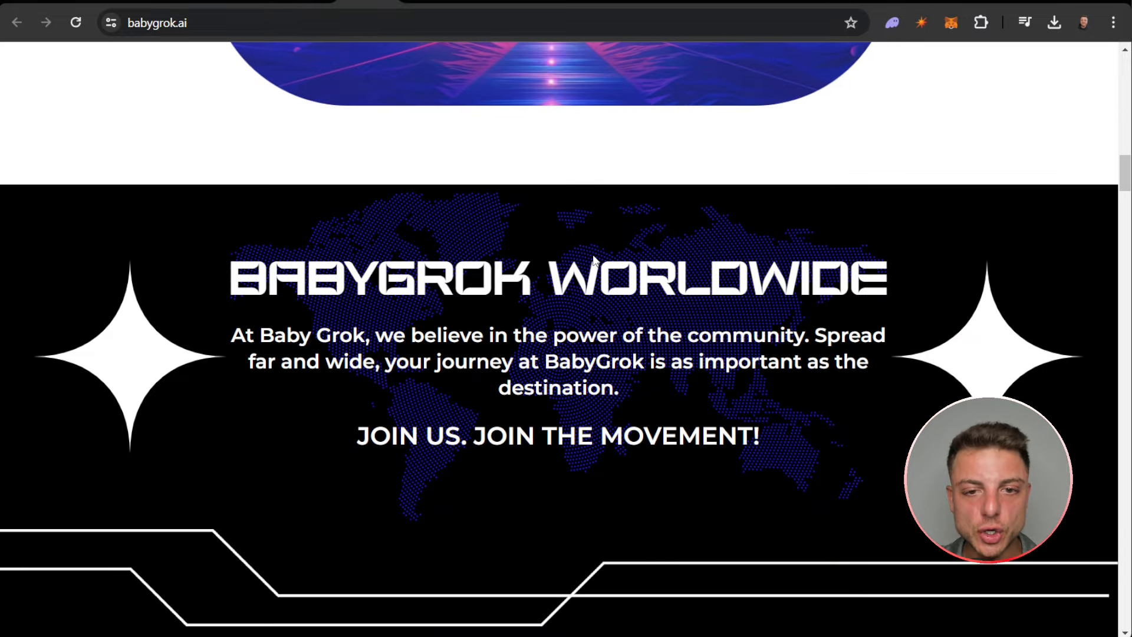
mouse_move(557, 338)
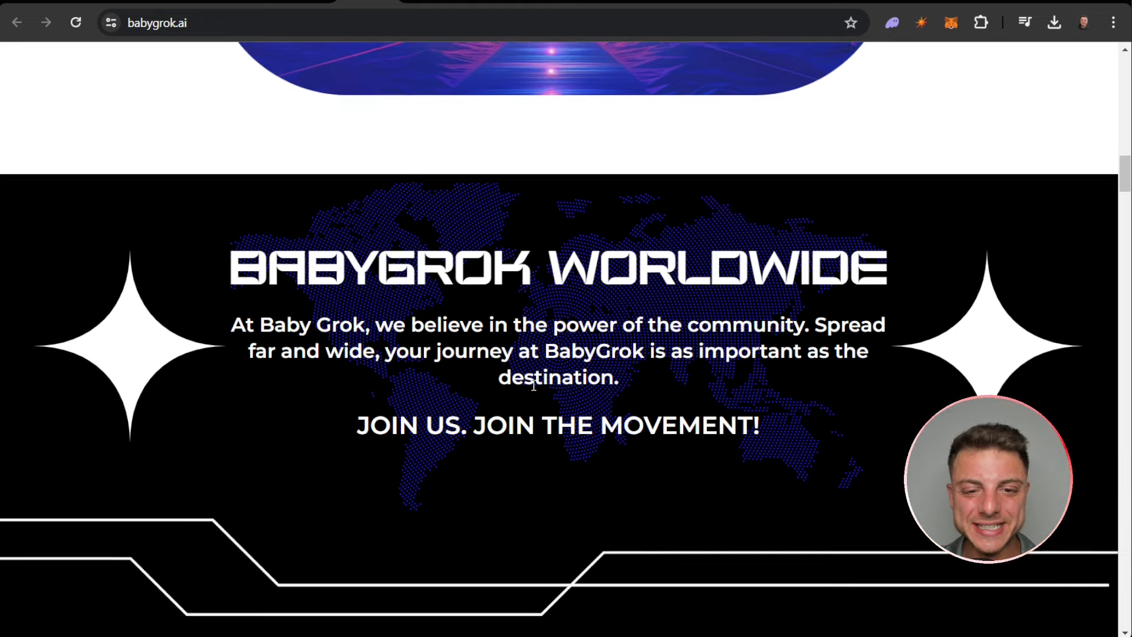
Step: Scroll to the 'Elon Now, Elon Forever' cards showing $BABYGROK ticker, 5%/5% tax and supply
scroll(down, 3)
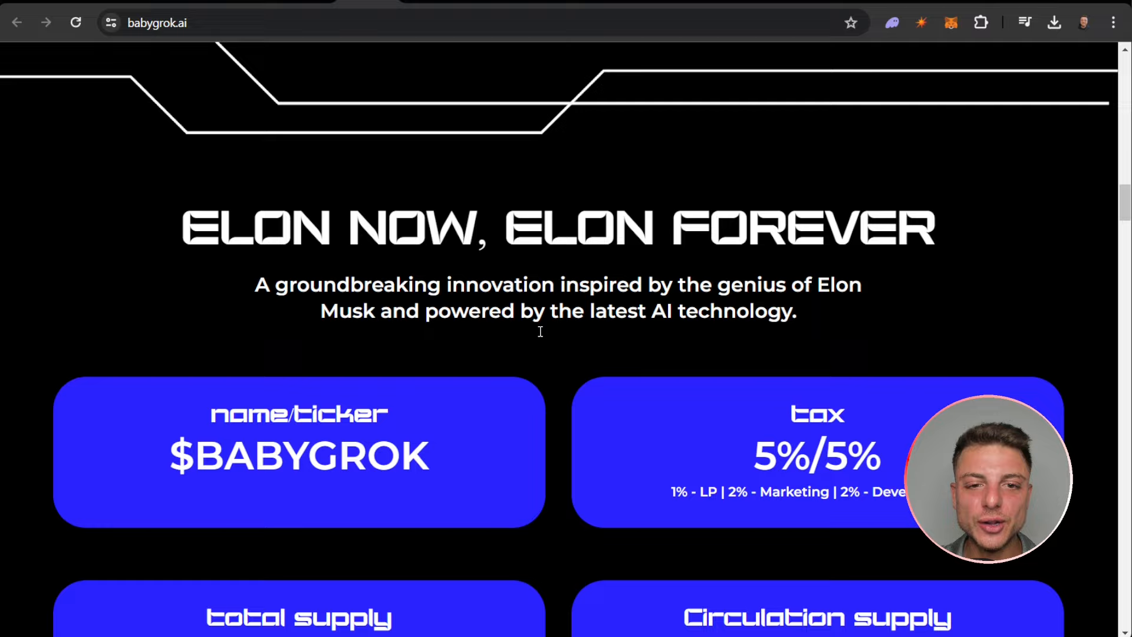
mouse_move(542, 337)
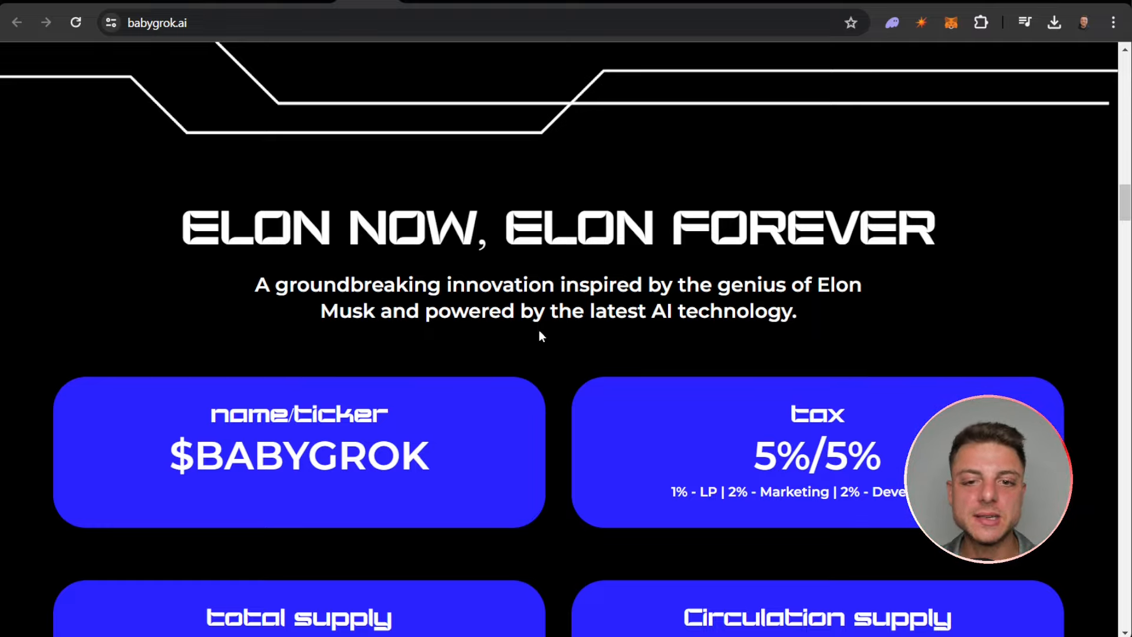
scroll(down, 3)
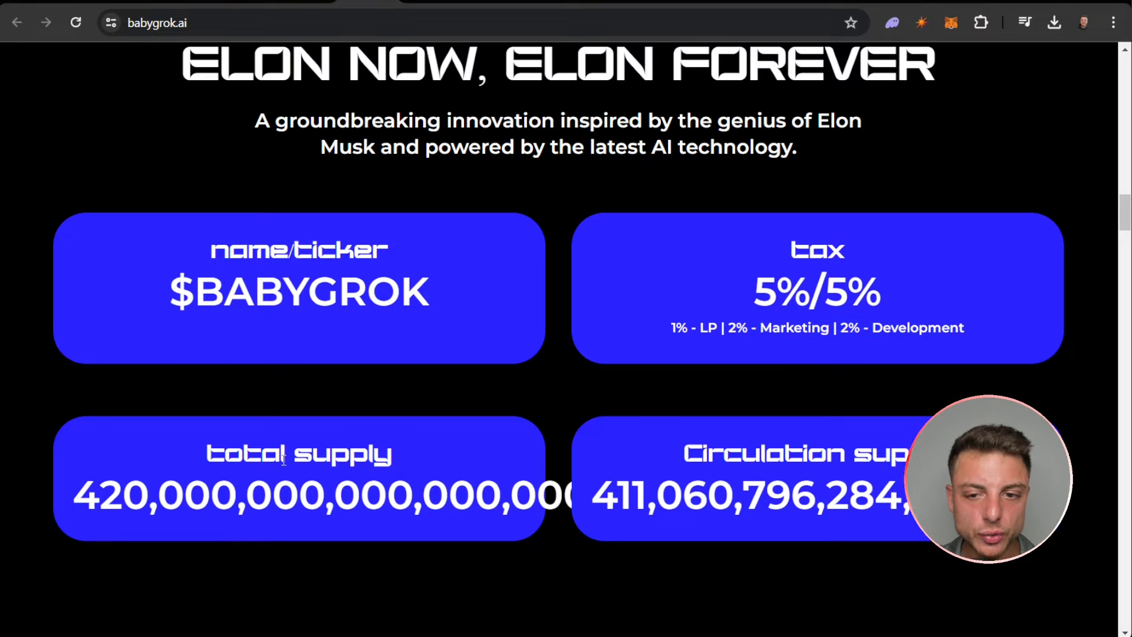
Step: Scroll through the four-phase roadmap to the price chart and swap widget
scroll(down, 3)
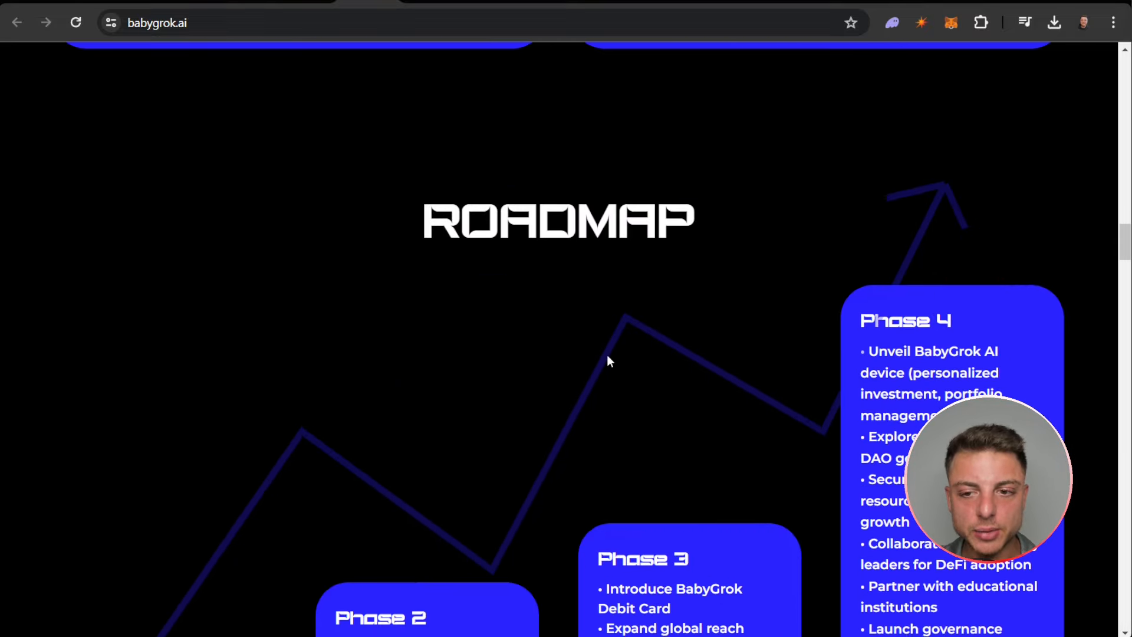
scroll(down, 3)
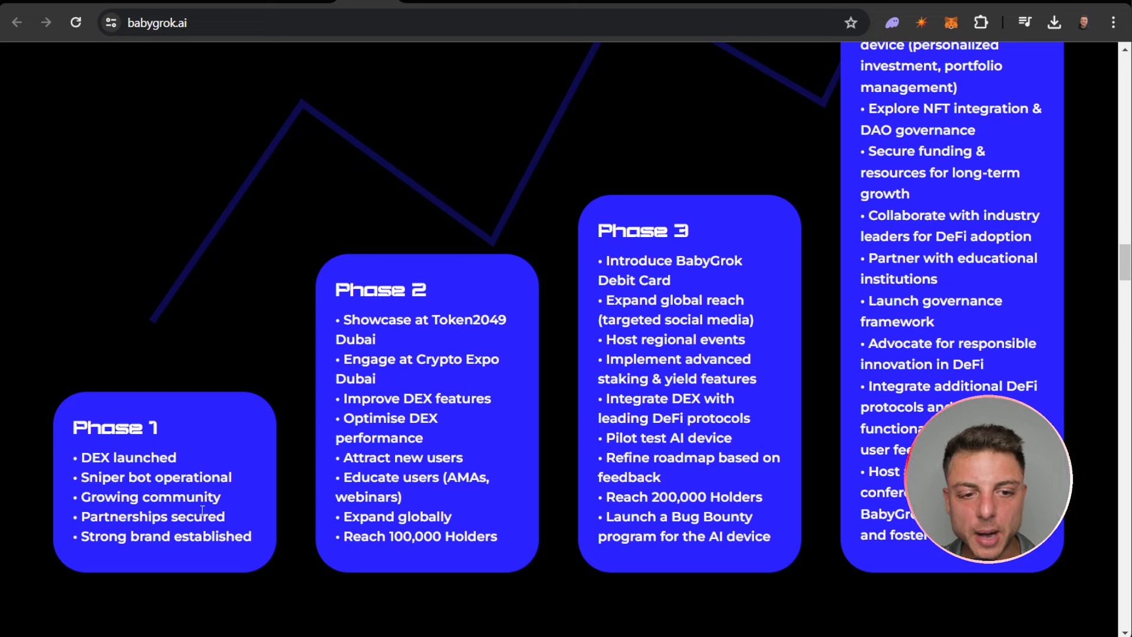
mouse_move(364, 310)
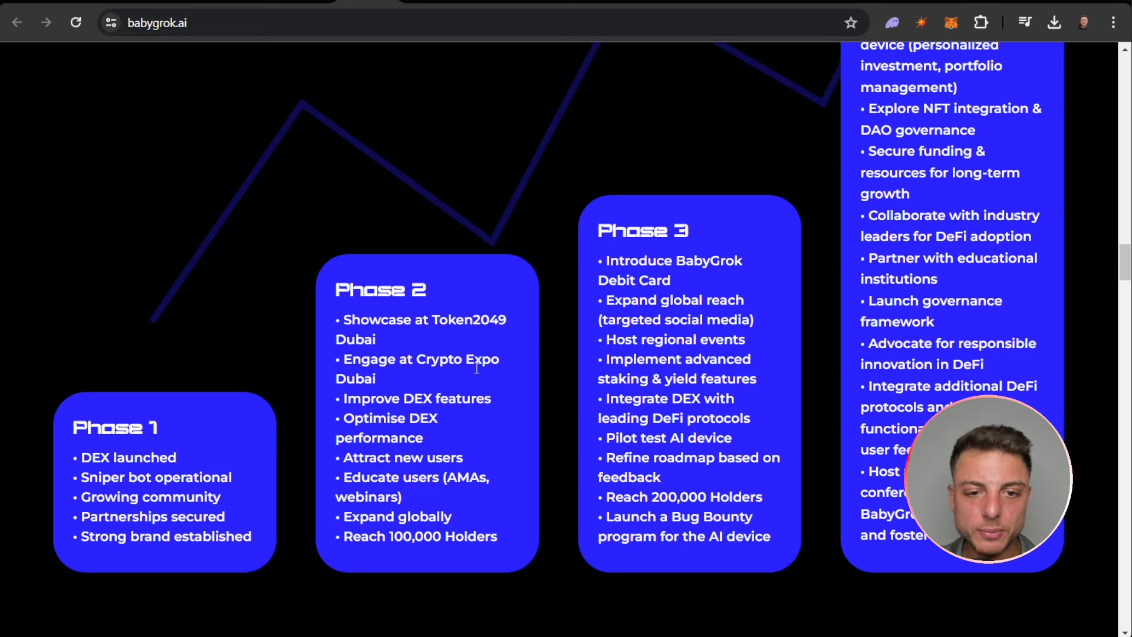
mouse_move(465, 407)
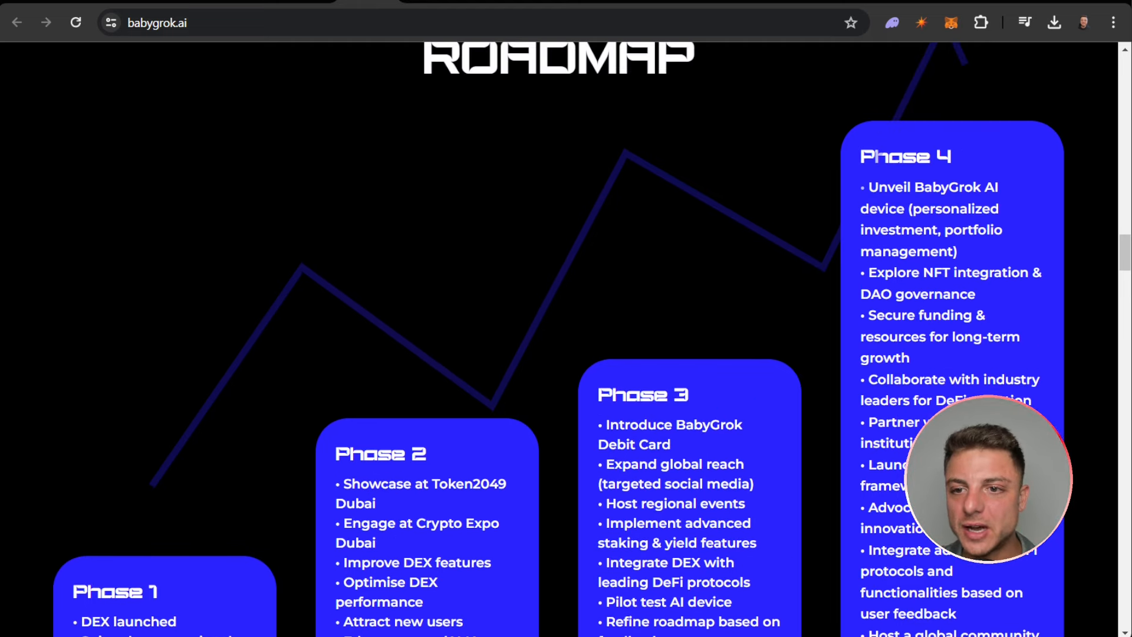
mouse_move(928, 196)
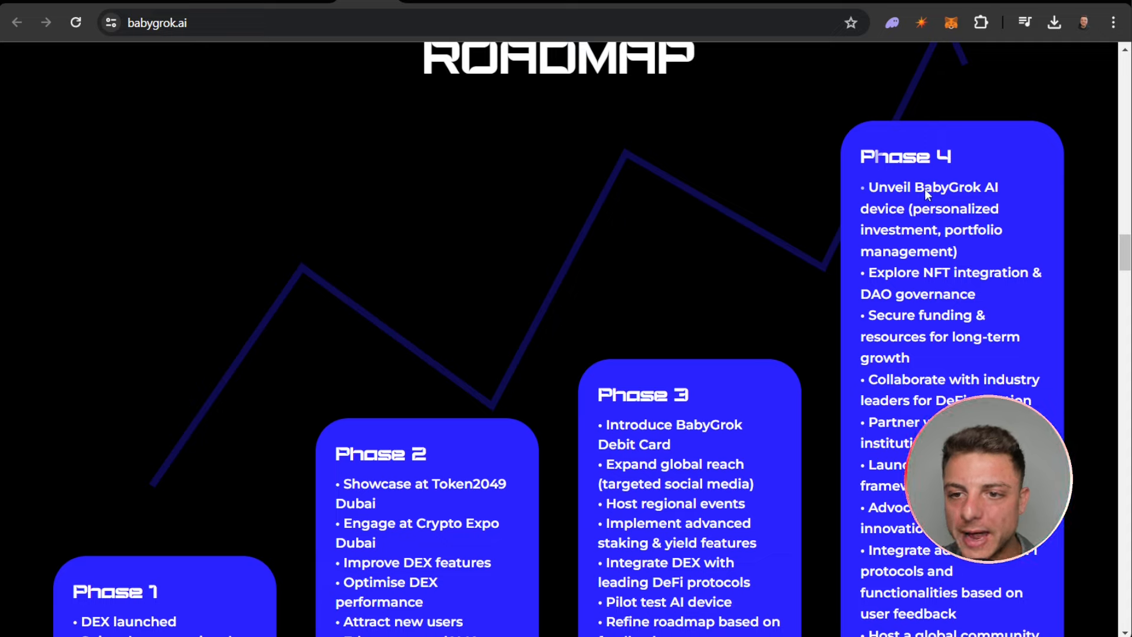
mouse_move(932, 213)
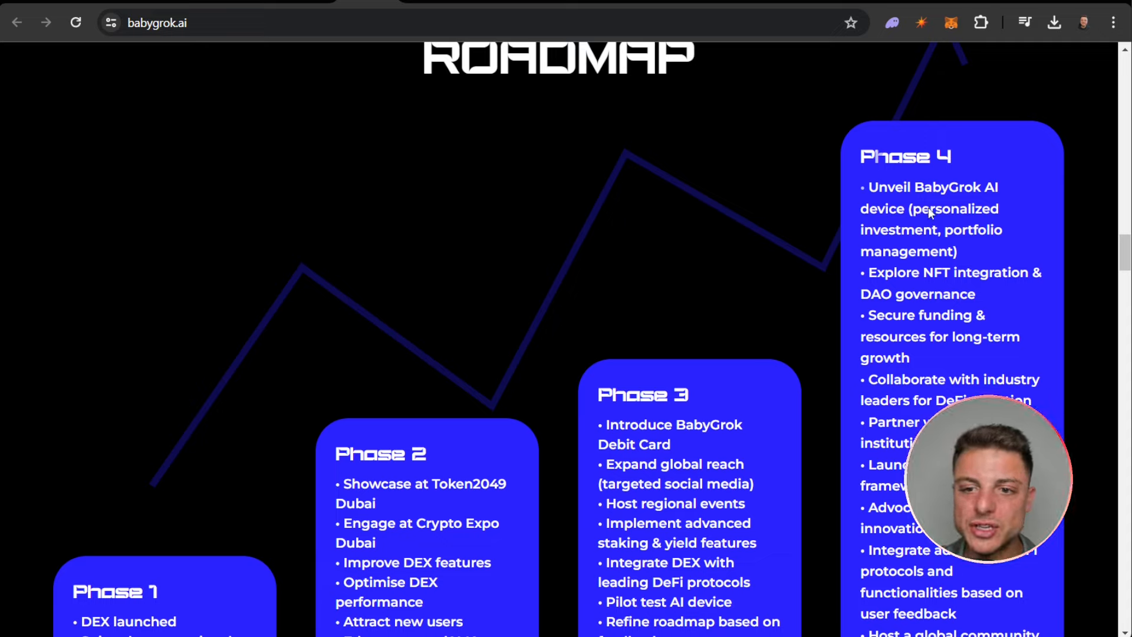
scroll(down, 3)
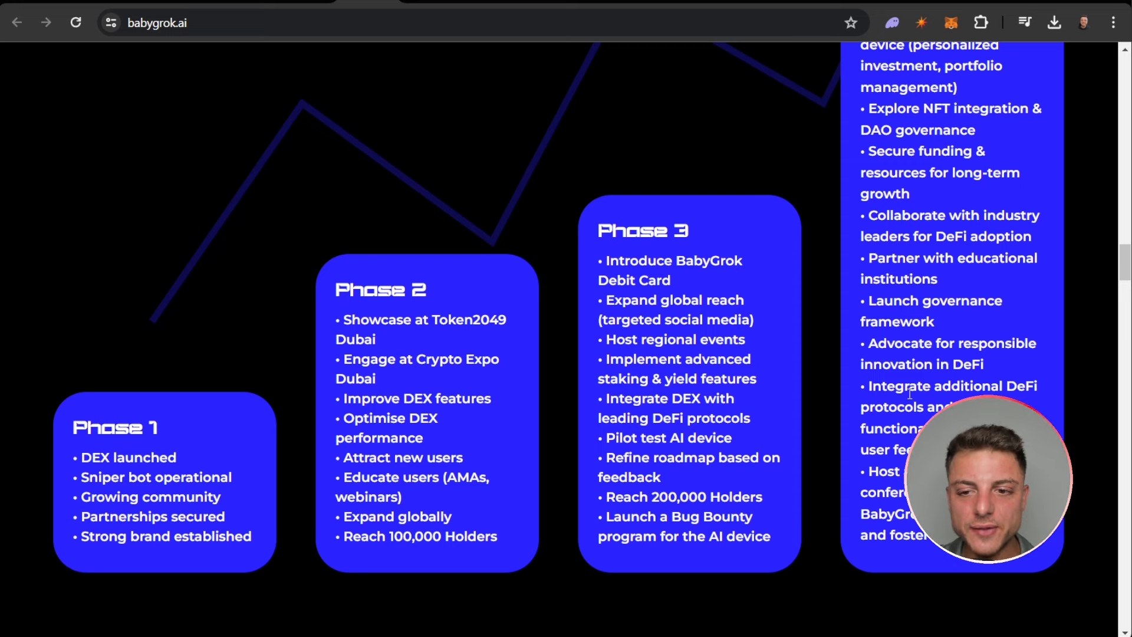
Step: Scroll past the embedded X posts down to the 'Burn Baby, Burn' counters
scroll(down, 3)
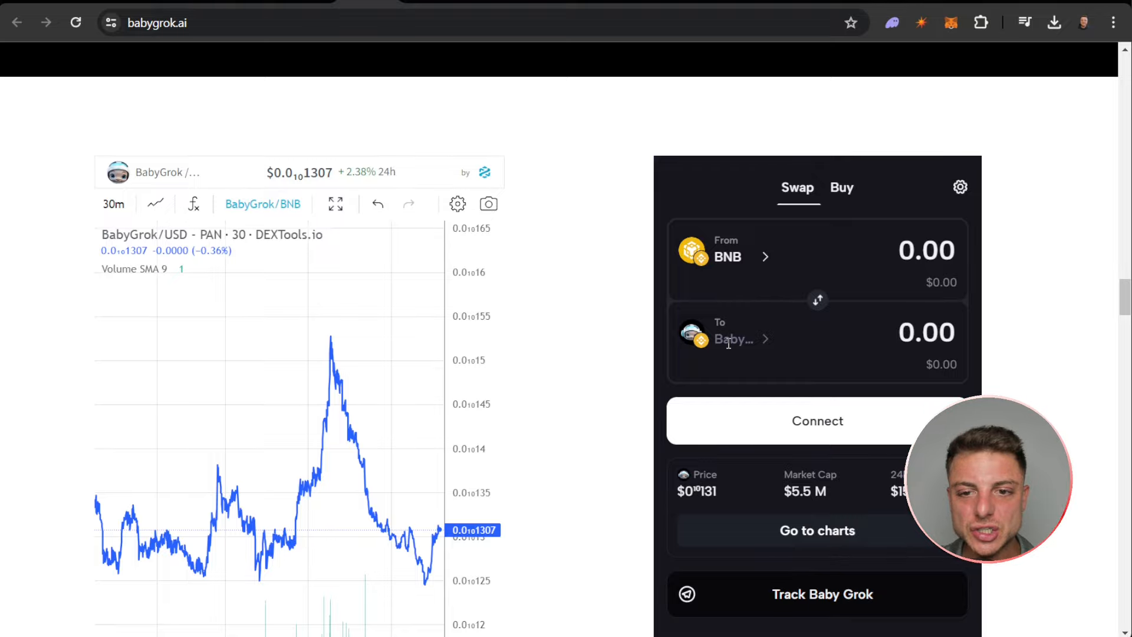
scroll(down, 3)
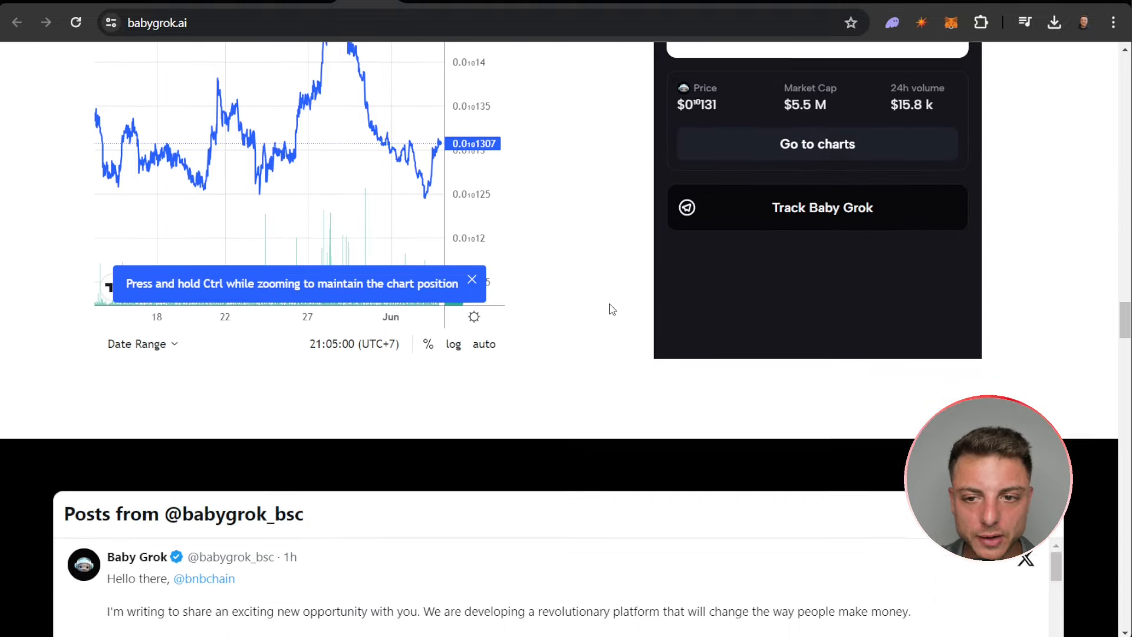
scroll(down, 3)
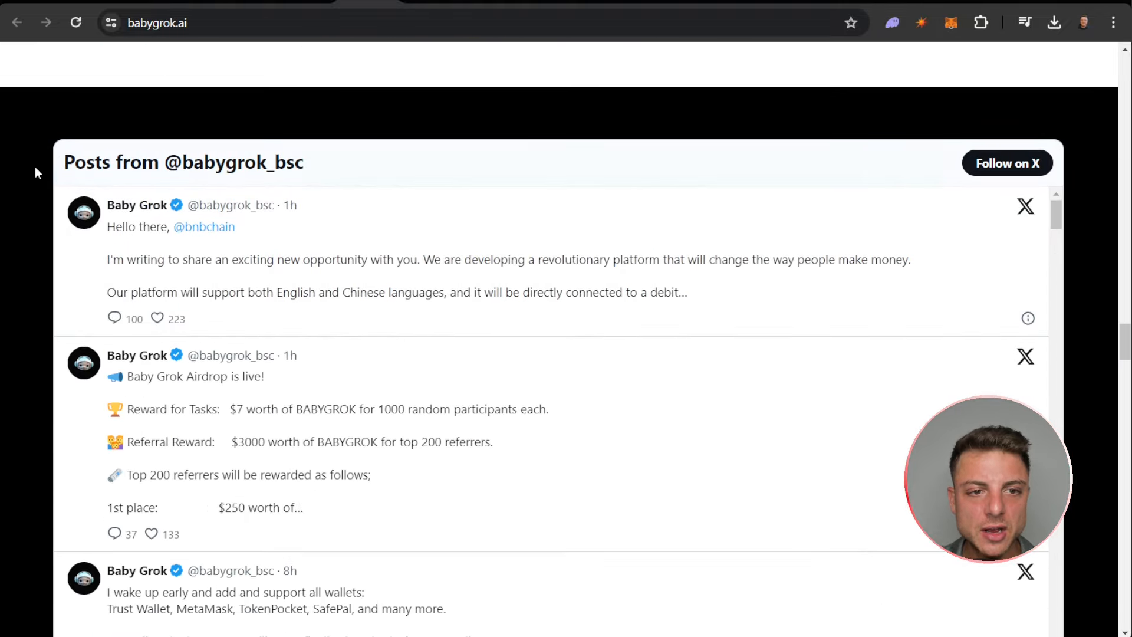
scroll(down, 3)
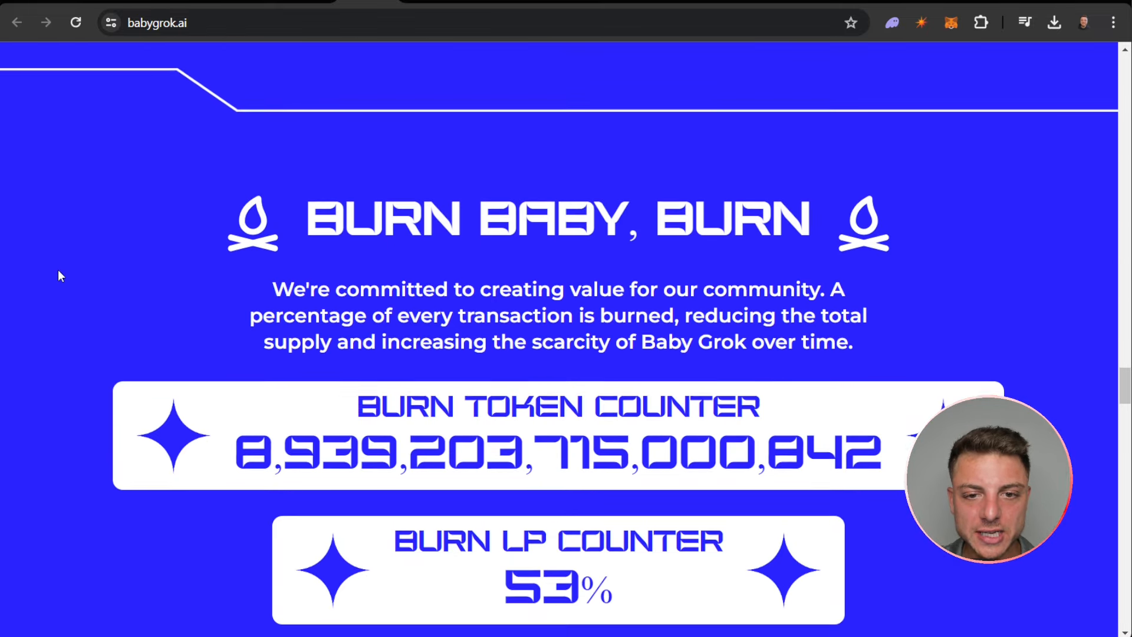
Step: Scroll past the burn counters to the Utilities section with DEX, Sniper and Debit Card
scroll(down, 3)
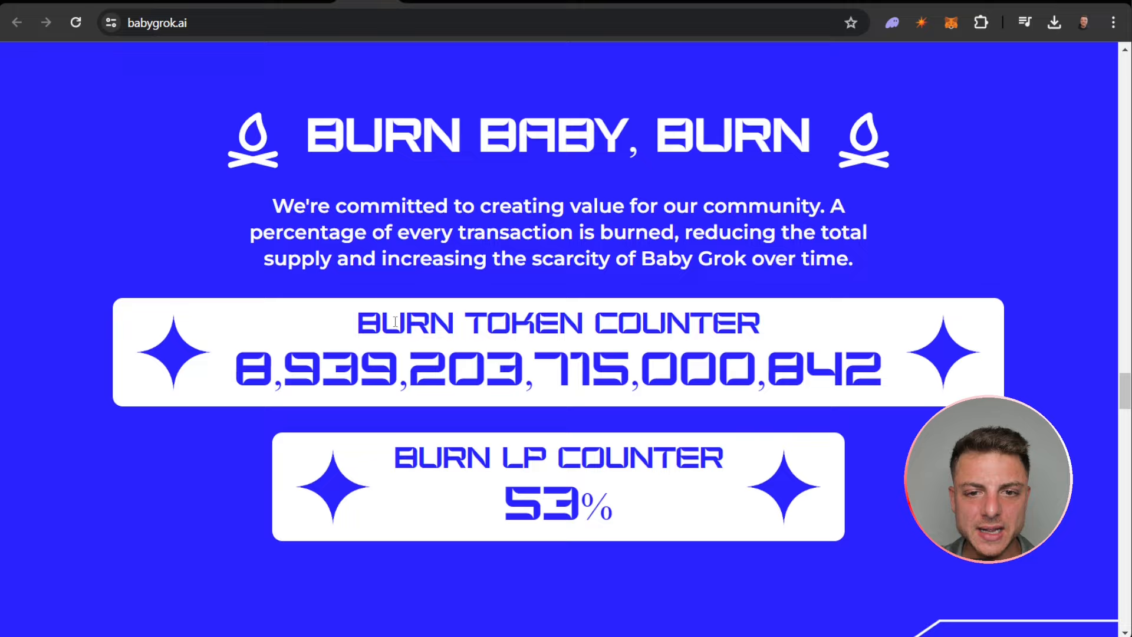
mouse_move(513, 228)
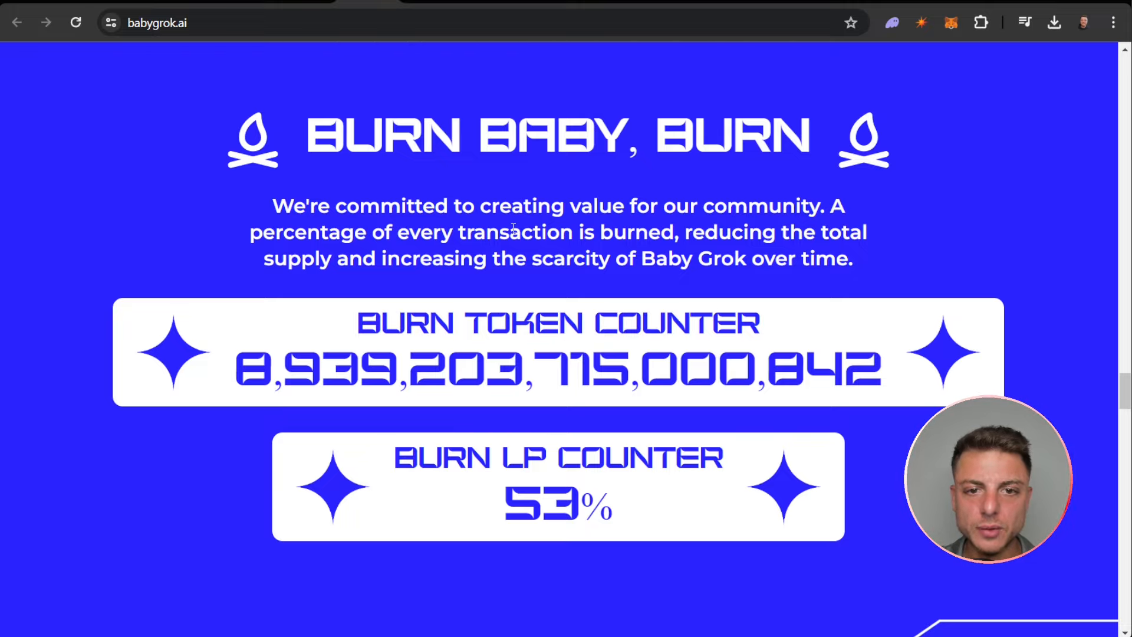
scroll(down, 3)
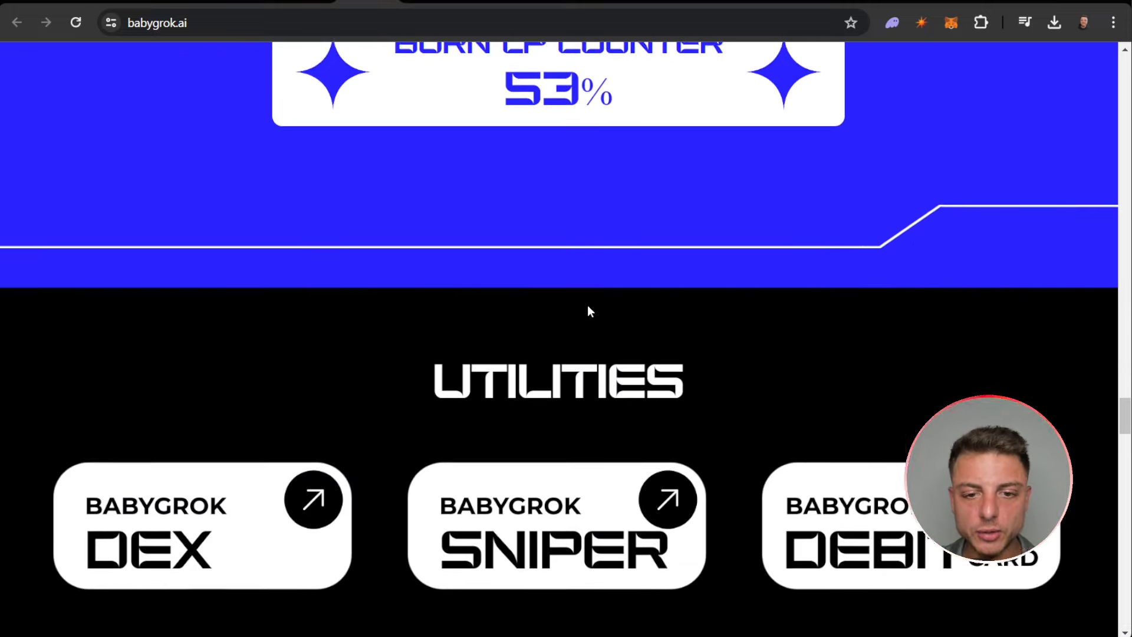
scroll(down, 3)
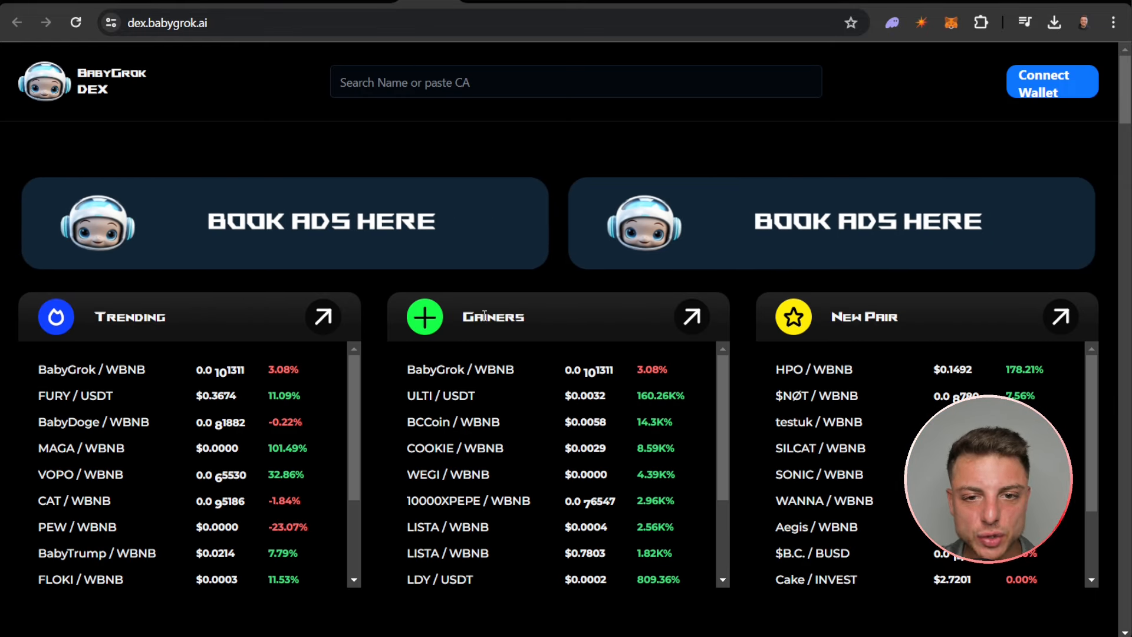
Step: Scroll the BabyGrok DEX through Trending, Gainers, New Pair lists and the token table
scroll(down, 3)
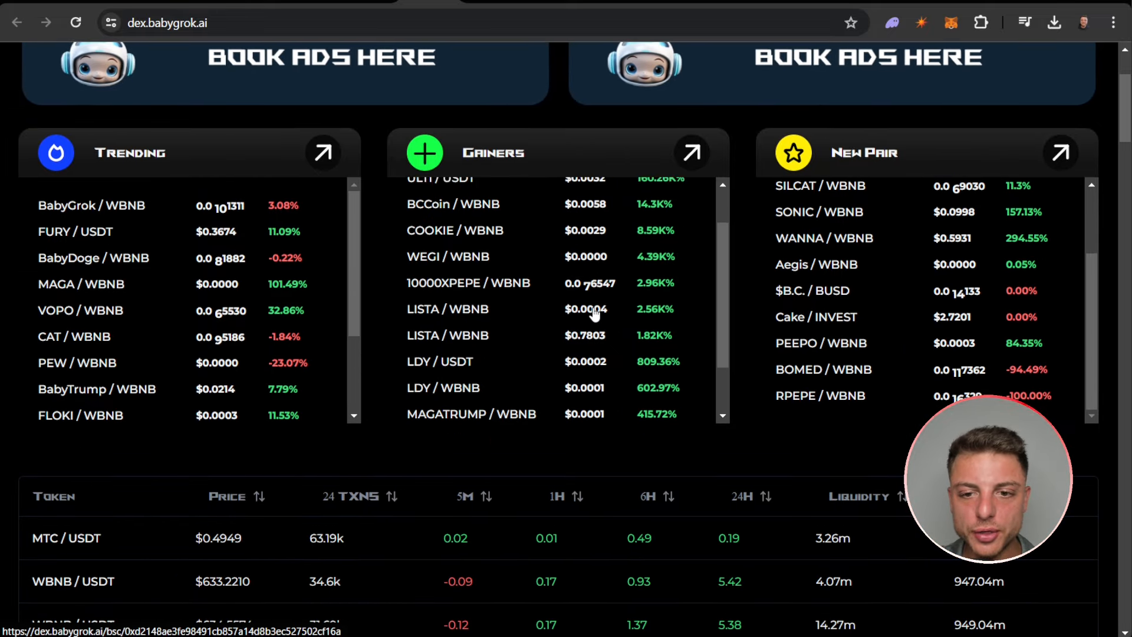
scroll(down, 3)
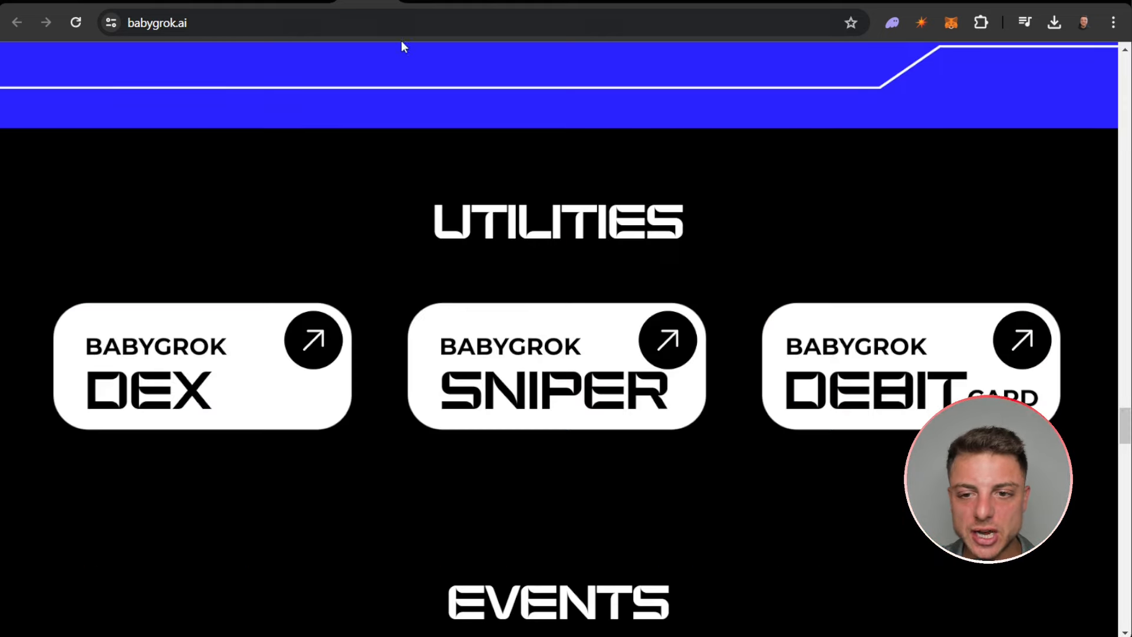
Step: Scroll past Events, Ecosystem Tokens, exchanges, Team and partners to the contact section
scroll(down, 3)
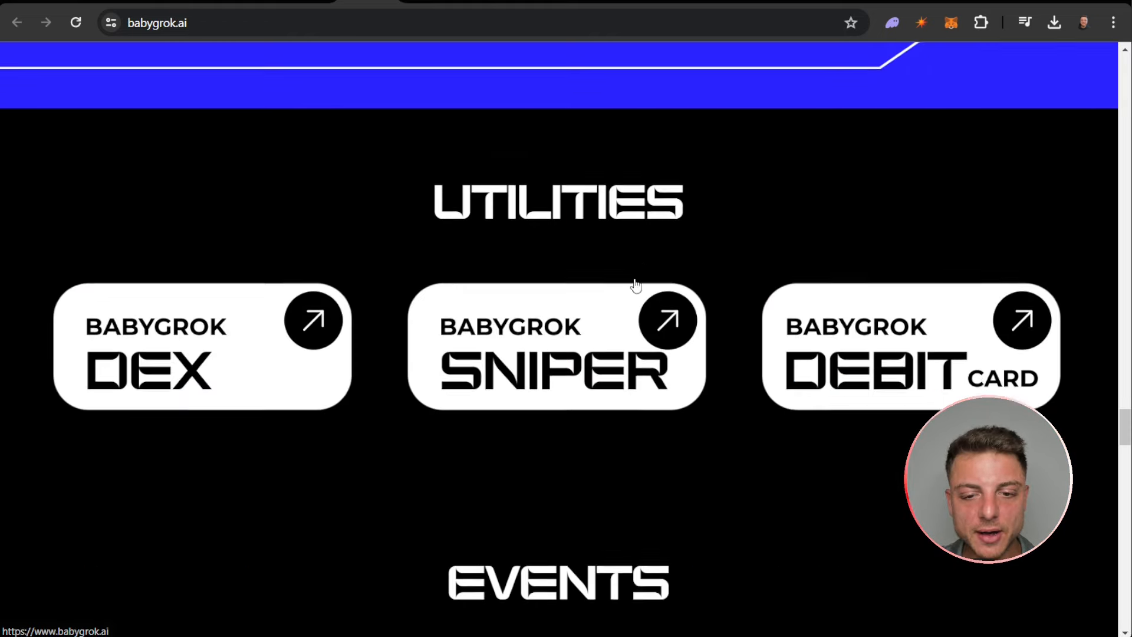
scroll(down, 3)
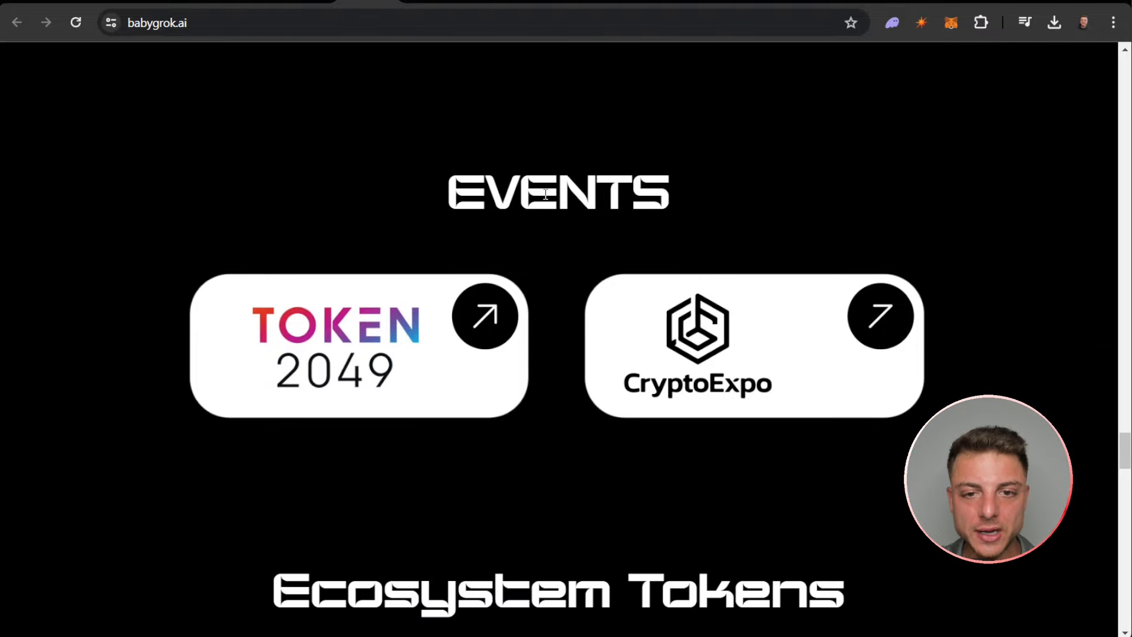
scroll(down, 3)
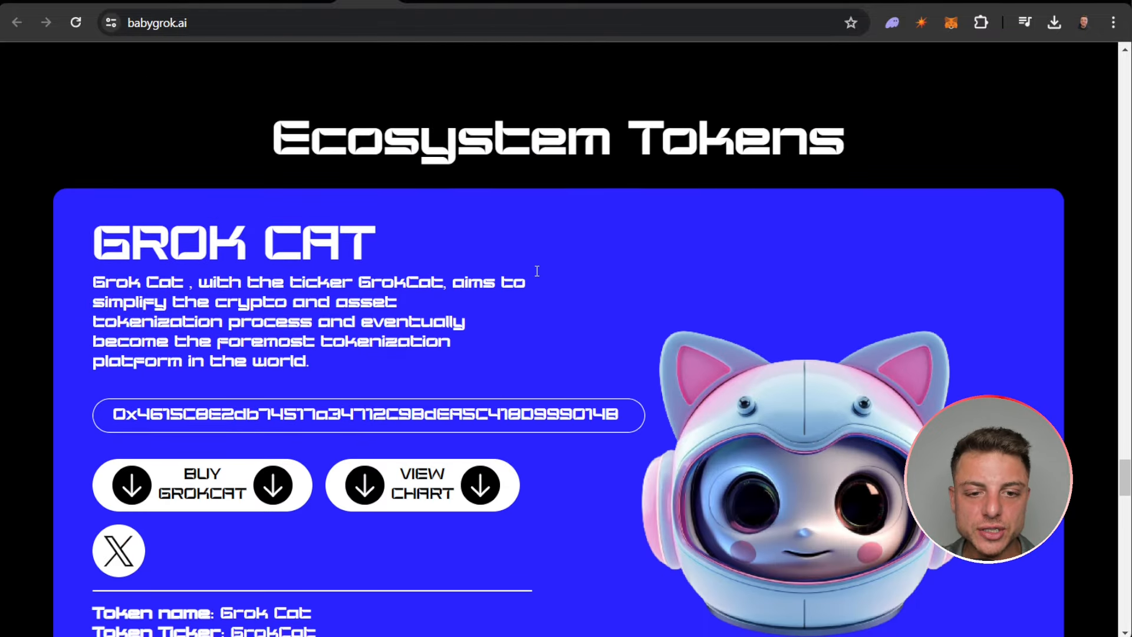
scroll(down, 3)
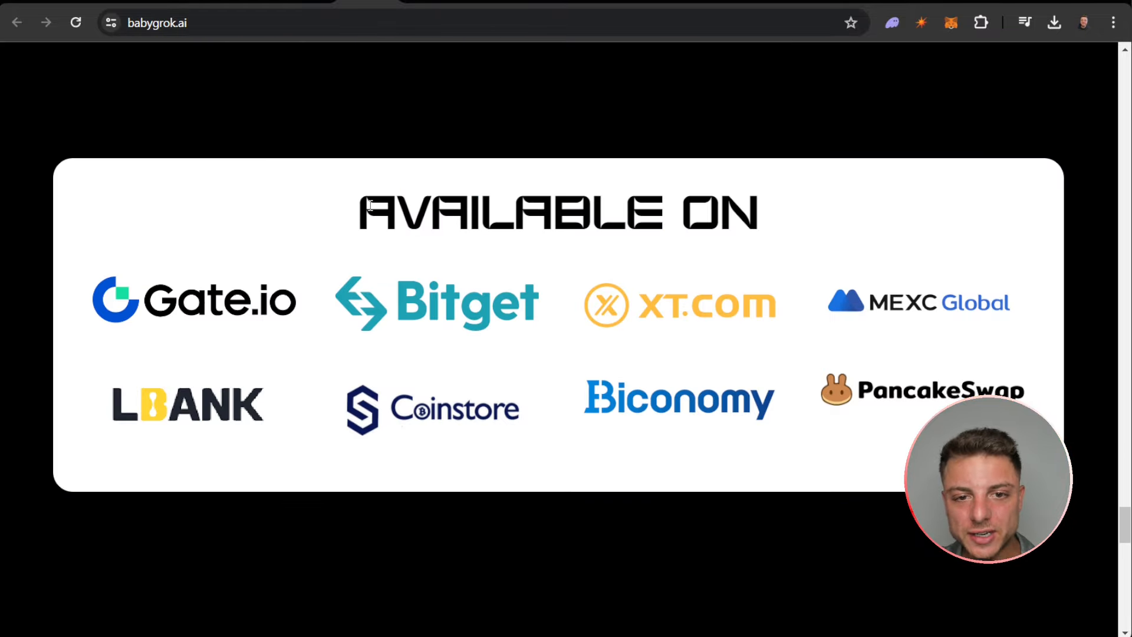
scroll(down, 3)
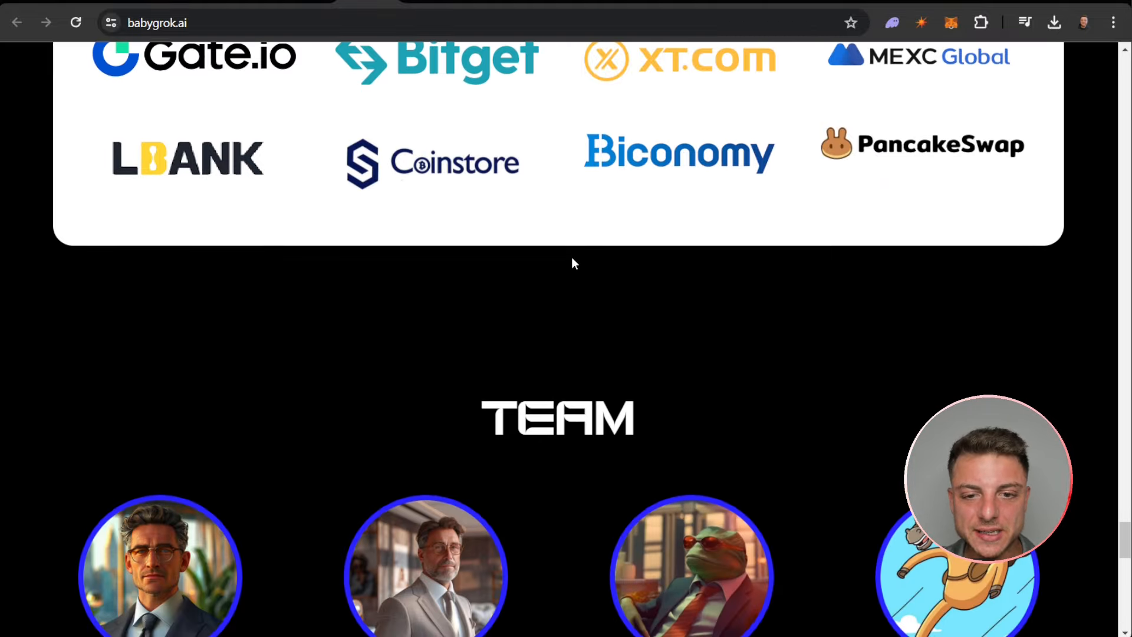
scroll(down, 3)
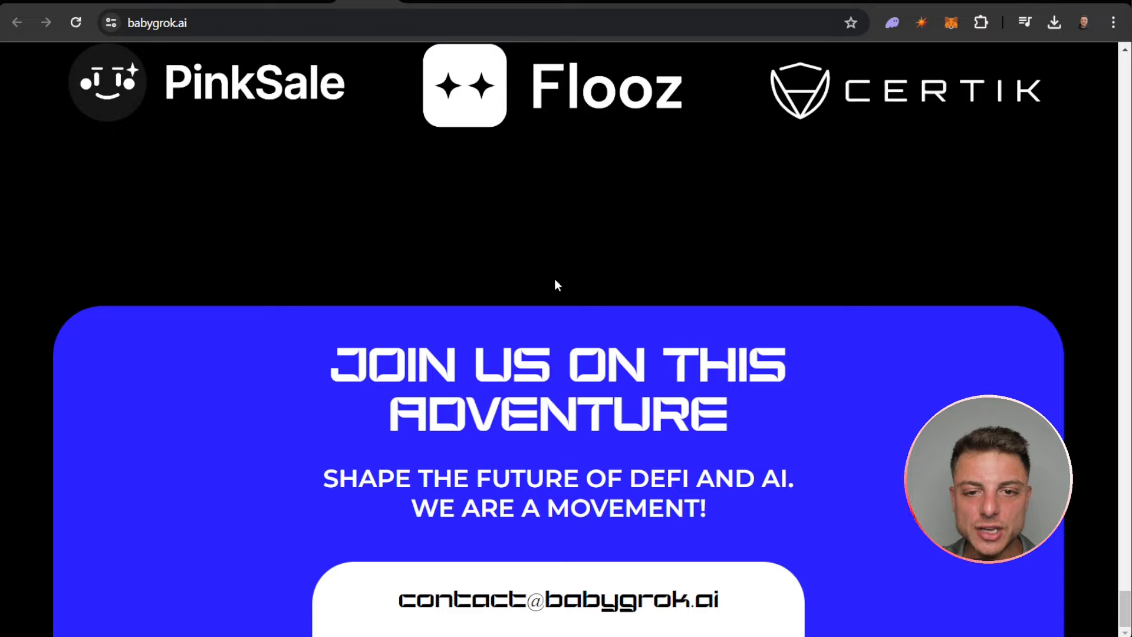
mouse_move(497, 150)
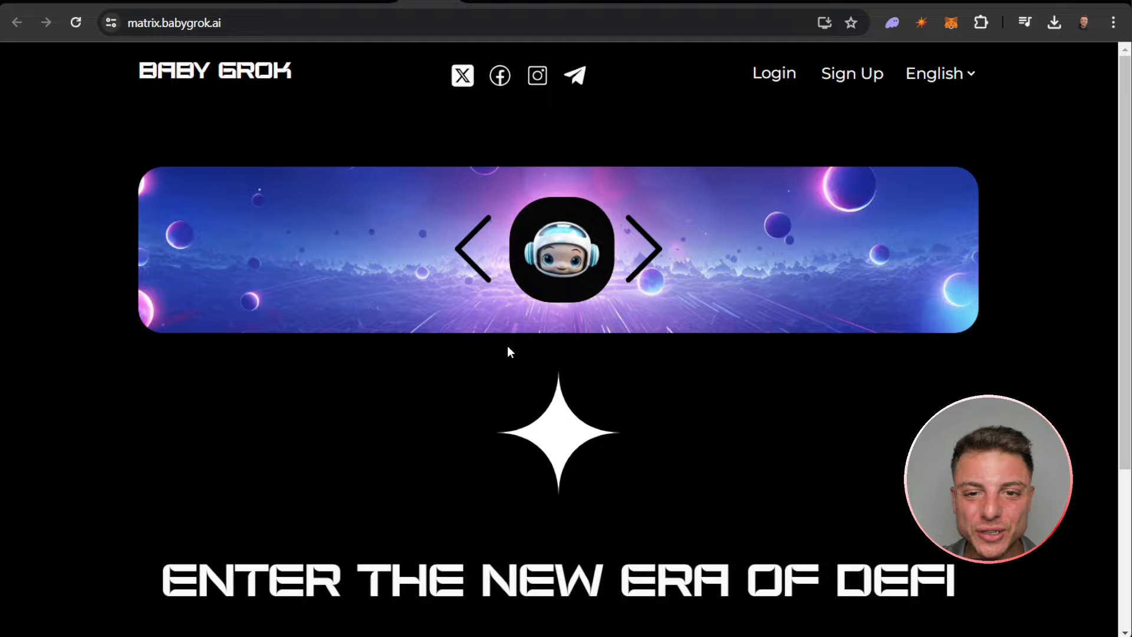
Step: Scroll the matrix home page and choose Join Affiliate Matrix to reach registration
scroll(down, 3)
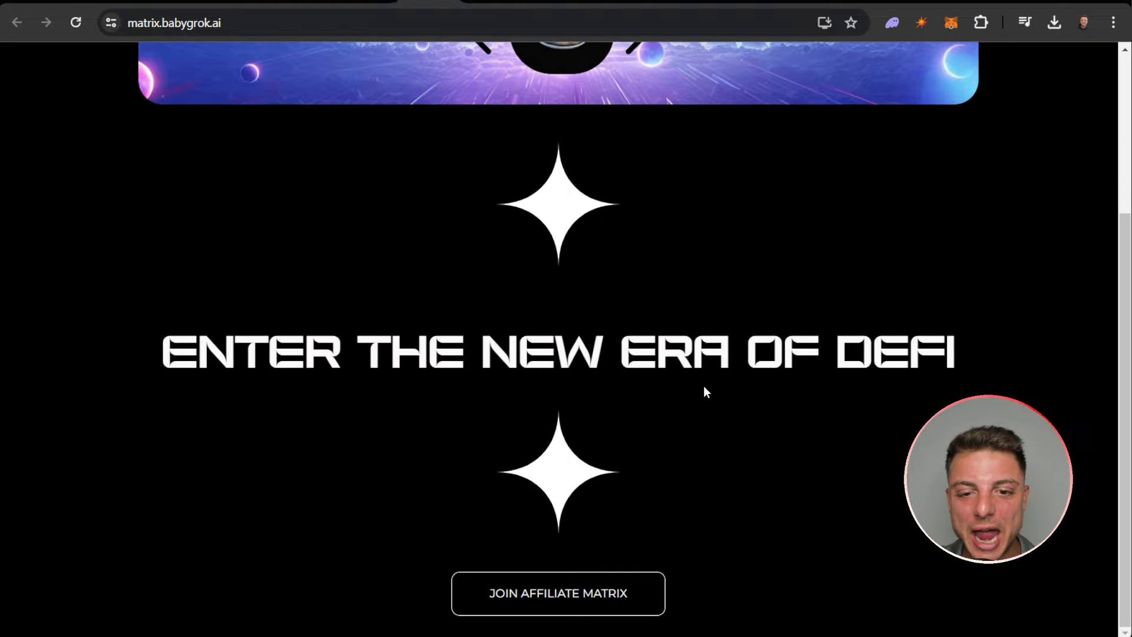
mouse_move(558, 593)
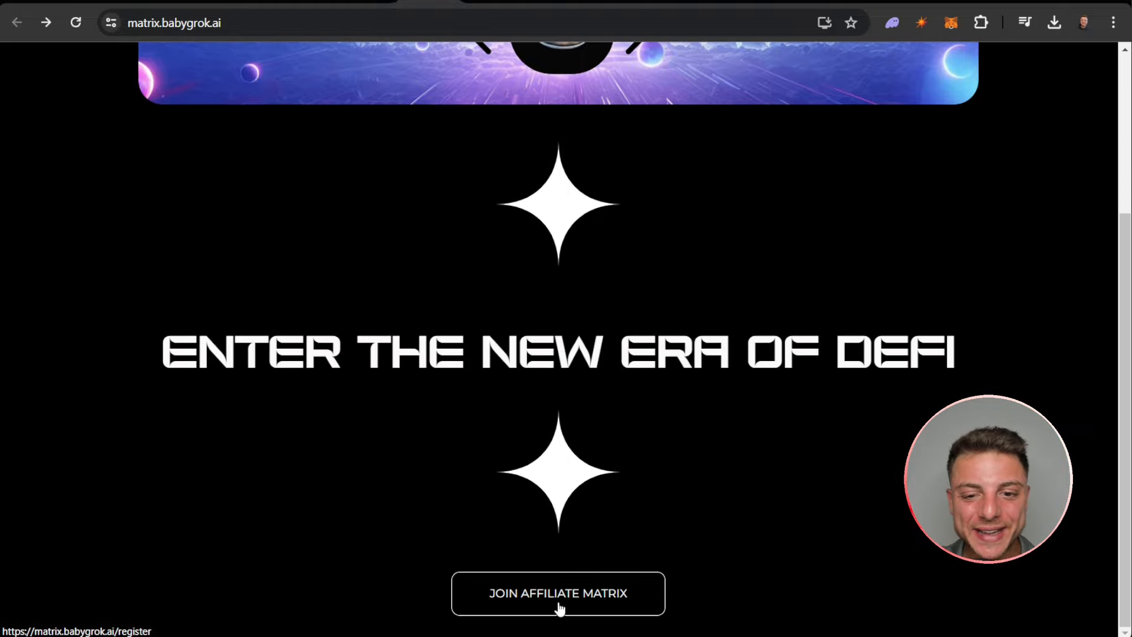
click(557, 593)
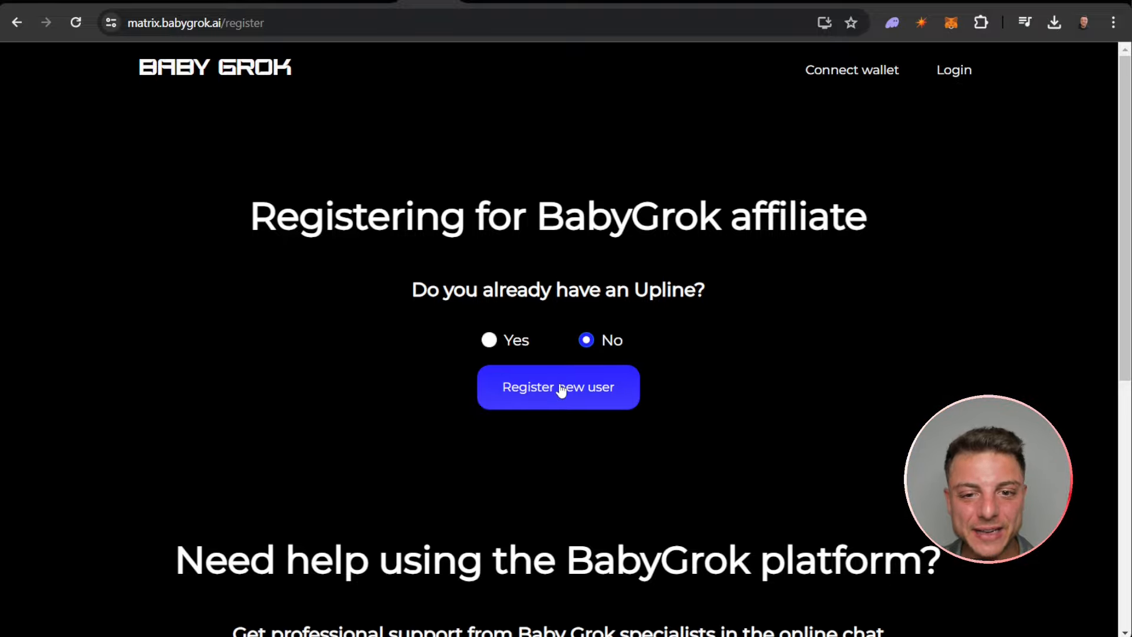
Step: Register a new user, then switch to Baby Grok's X profile at x.com/babygrok_bsc
click(558, 387)
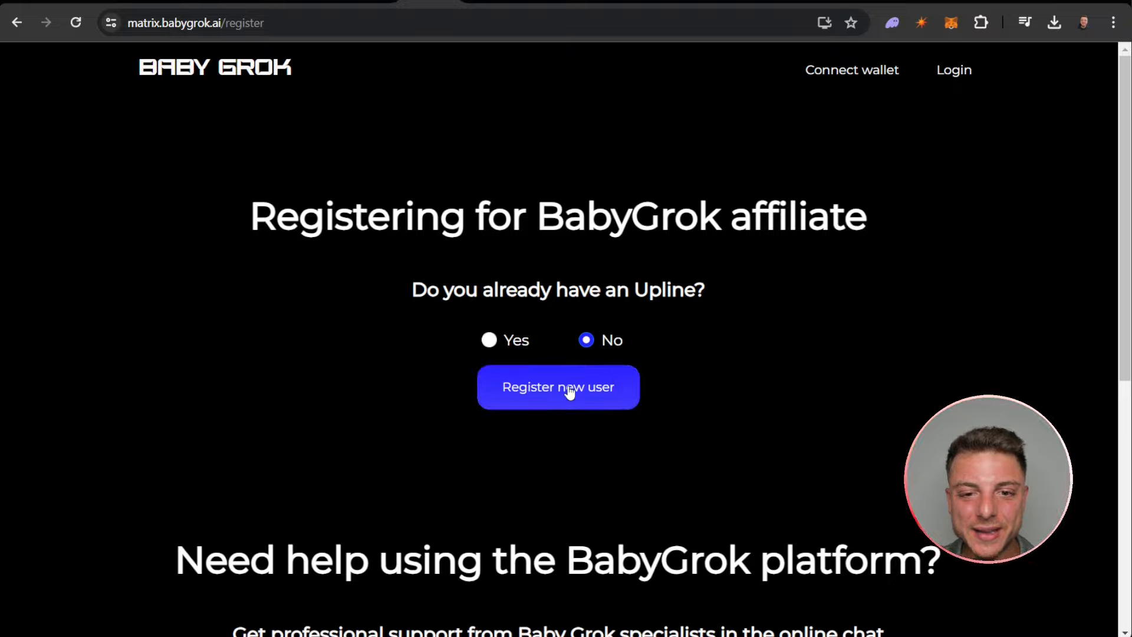
click(558, 387)
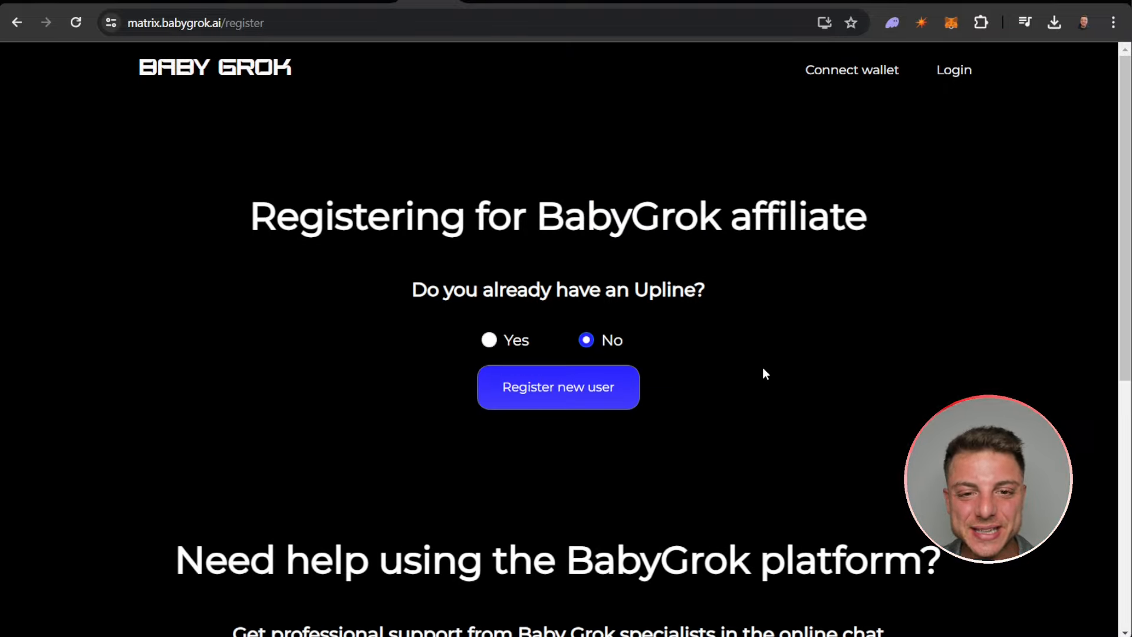
click(488, 340)
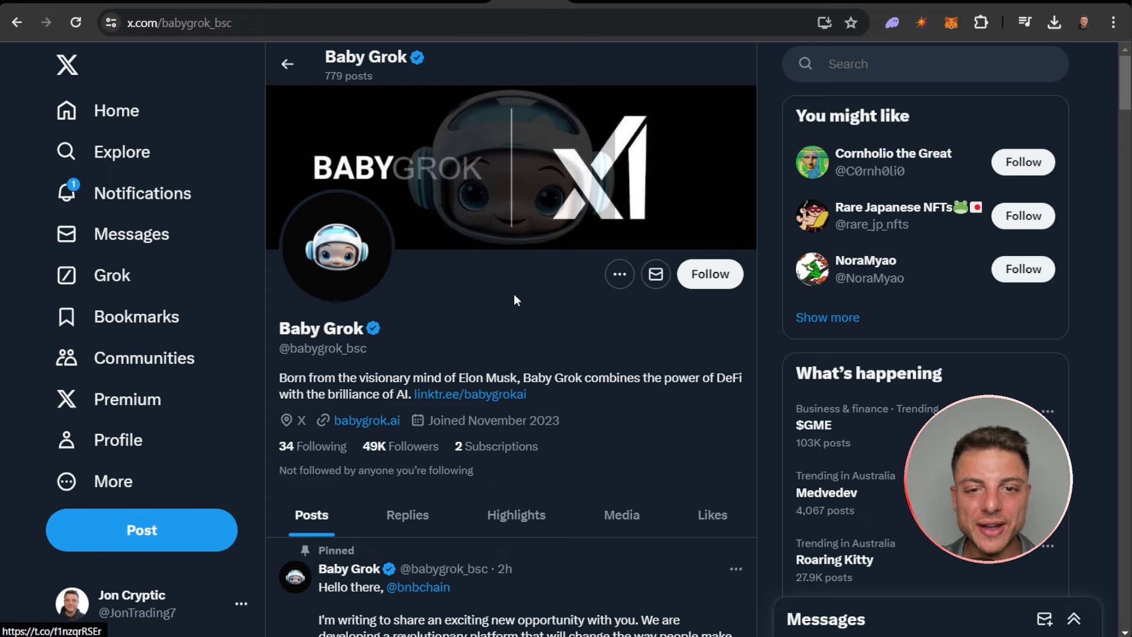
Step: Scroll the X profile to the pinned Baby Grok Airdrop post with referral rewards
scroll(down, 3)
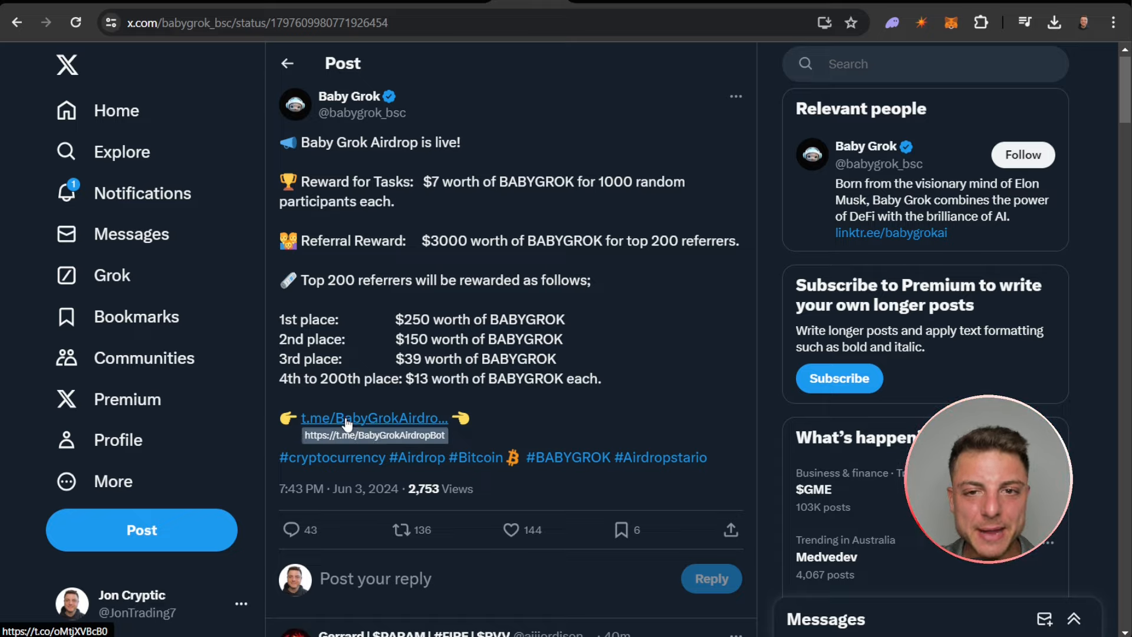
Step: Follow the t.me/BabyGrokAirdropBot link from the post into the Baby Grok AIRDROP bot chat
click(374, 417)
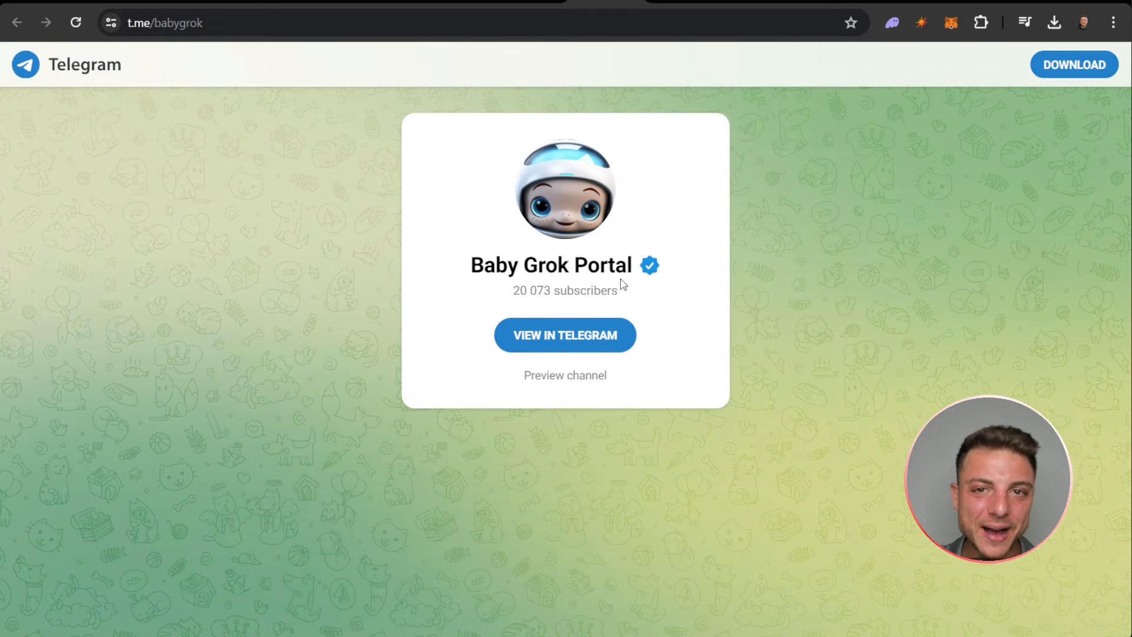
click(565, 333)
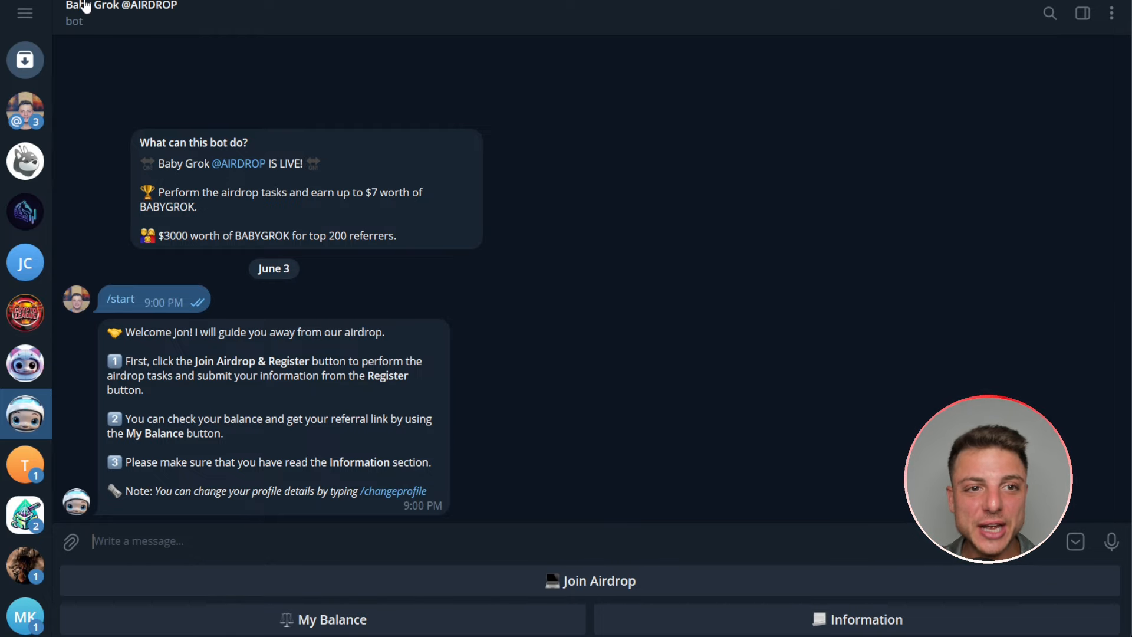
mouse_move(224, 145)
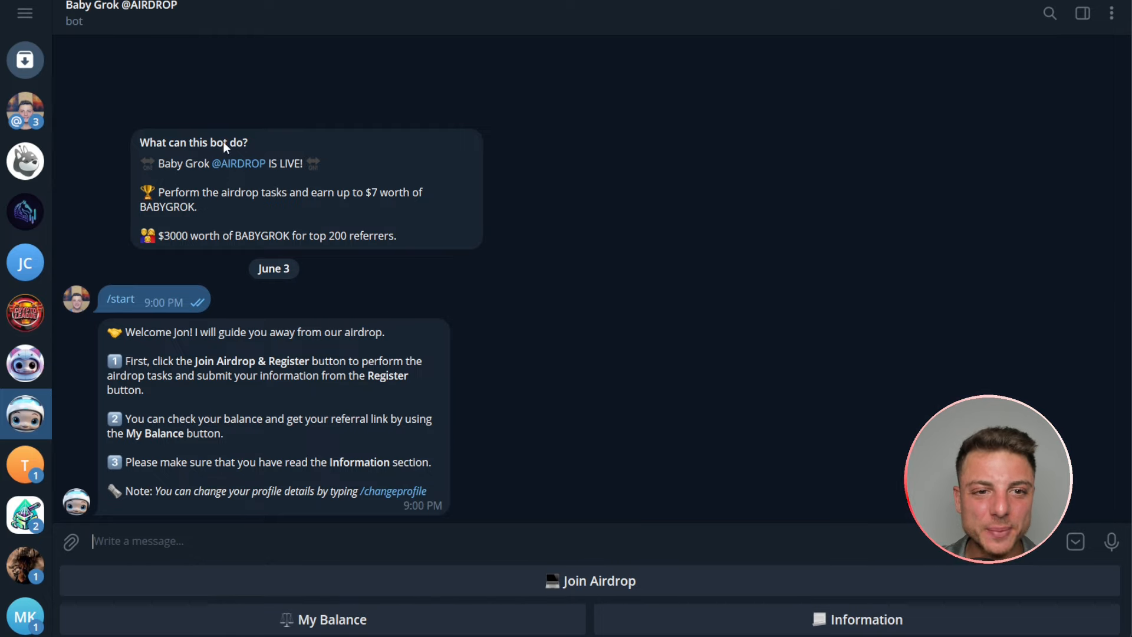
mouse_move(163, 325)
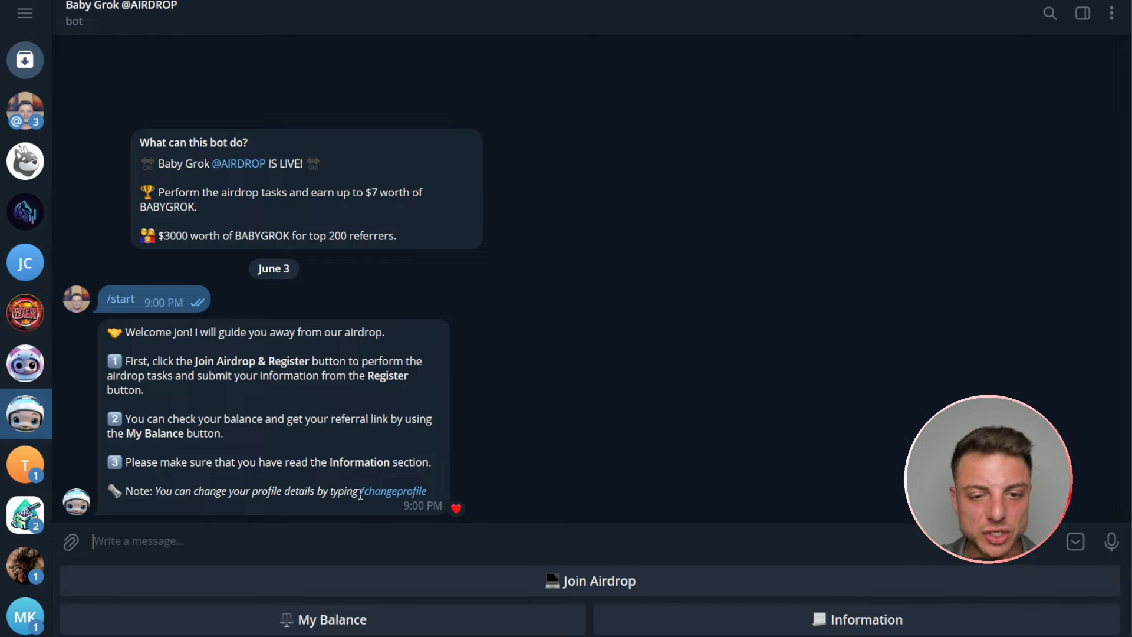
Step: Join the Baby Grok airdrop, then switch to the GrokCat AIRDROP bot and join its airdrop too
click(590, 580)
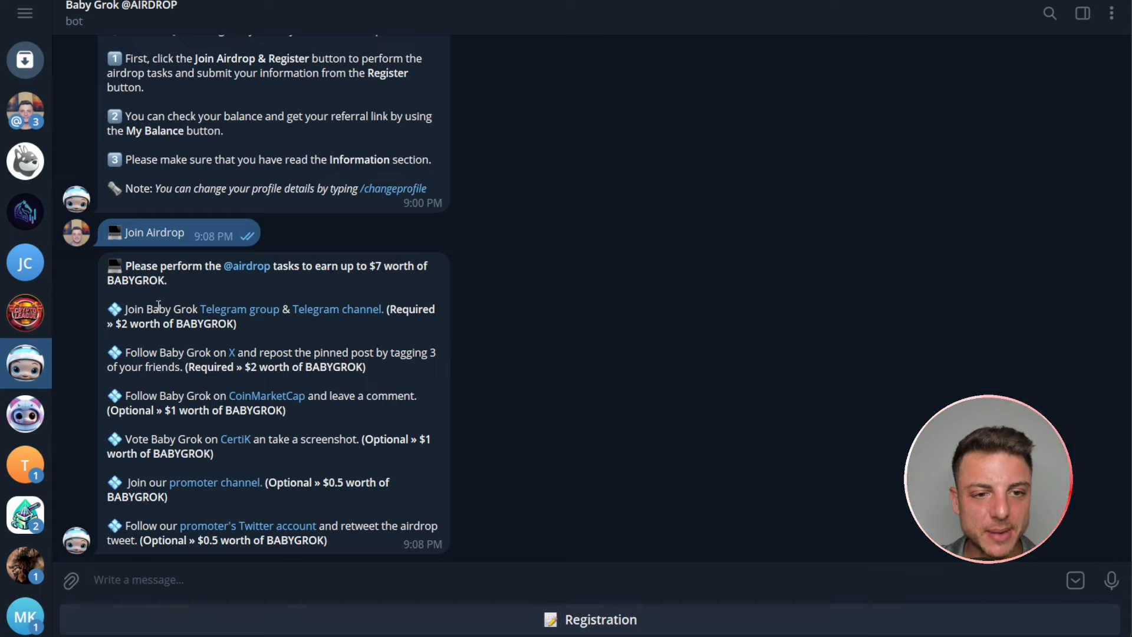
mouse_move(337, 313)
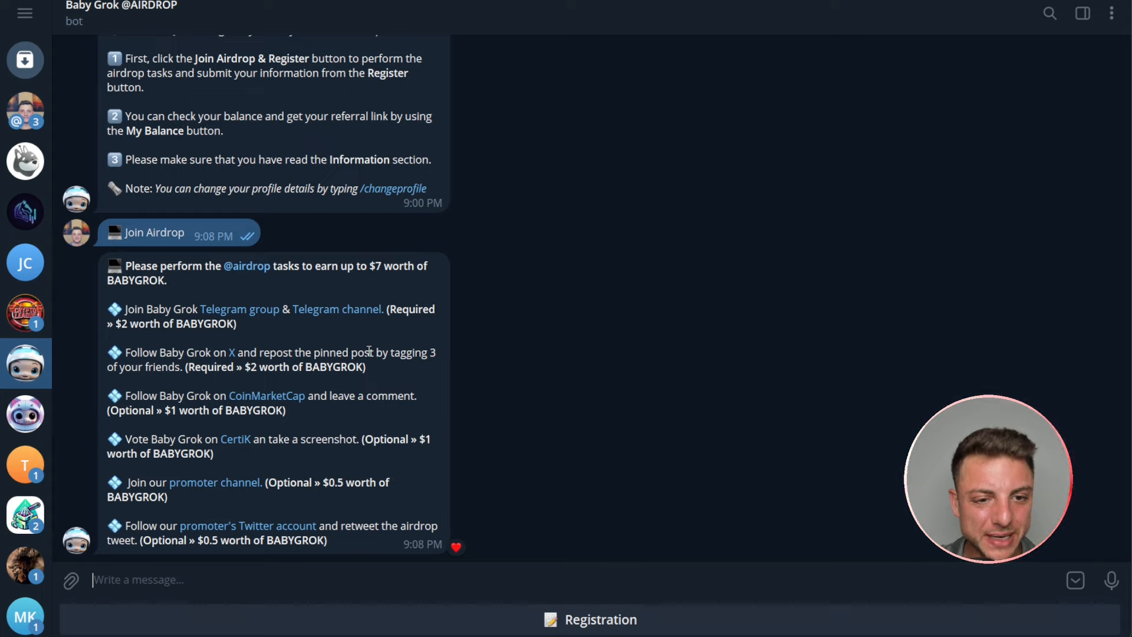
mouse_move(272, 428)
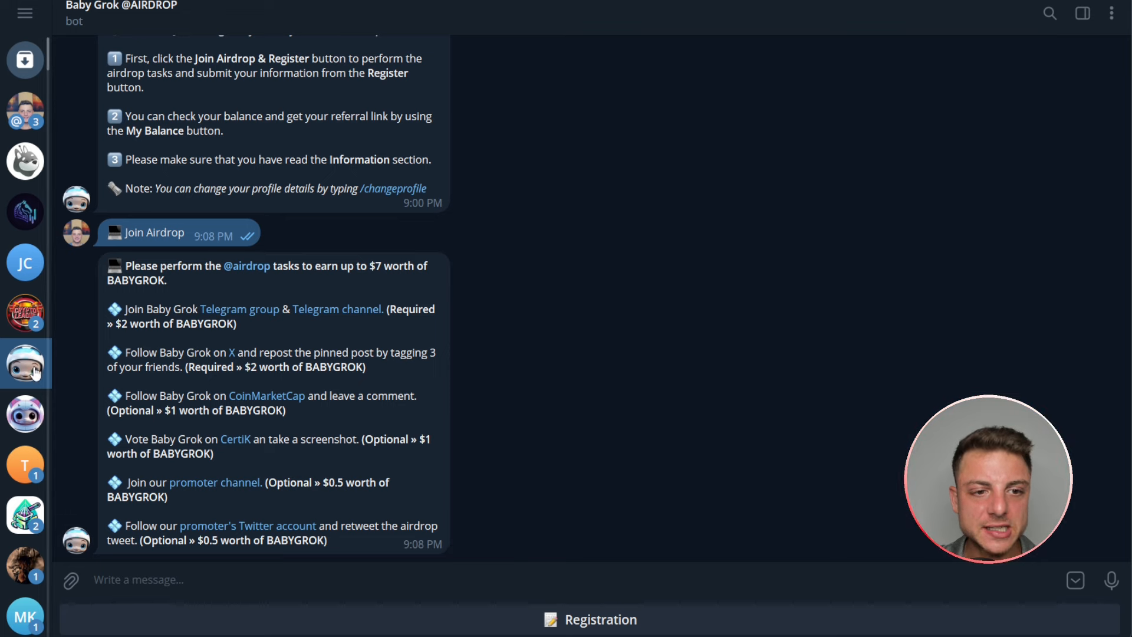
click(25, 414)
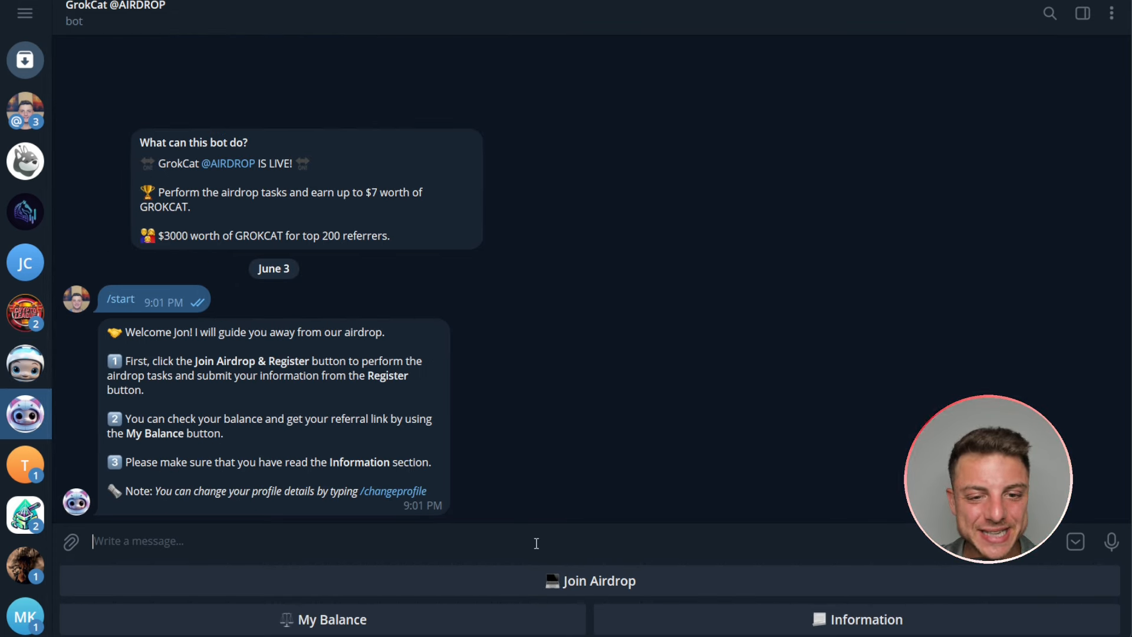
click(590, 580)
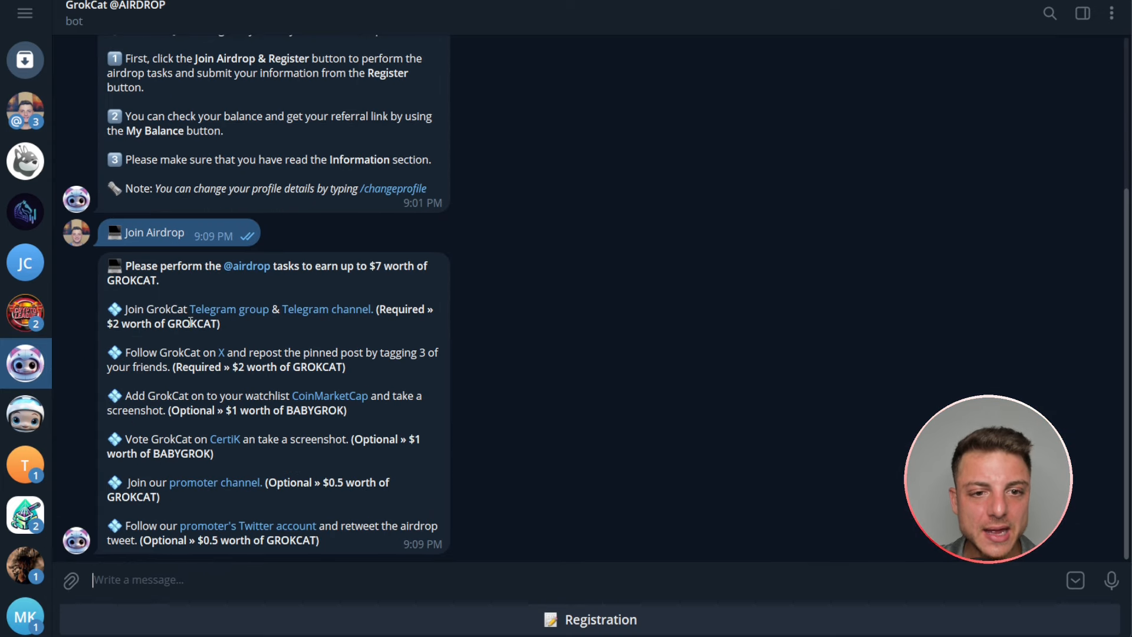